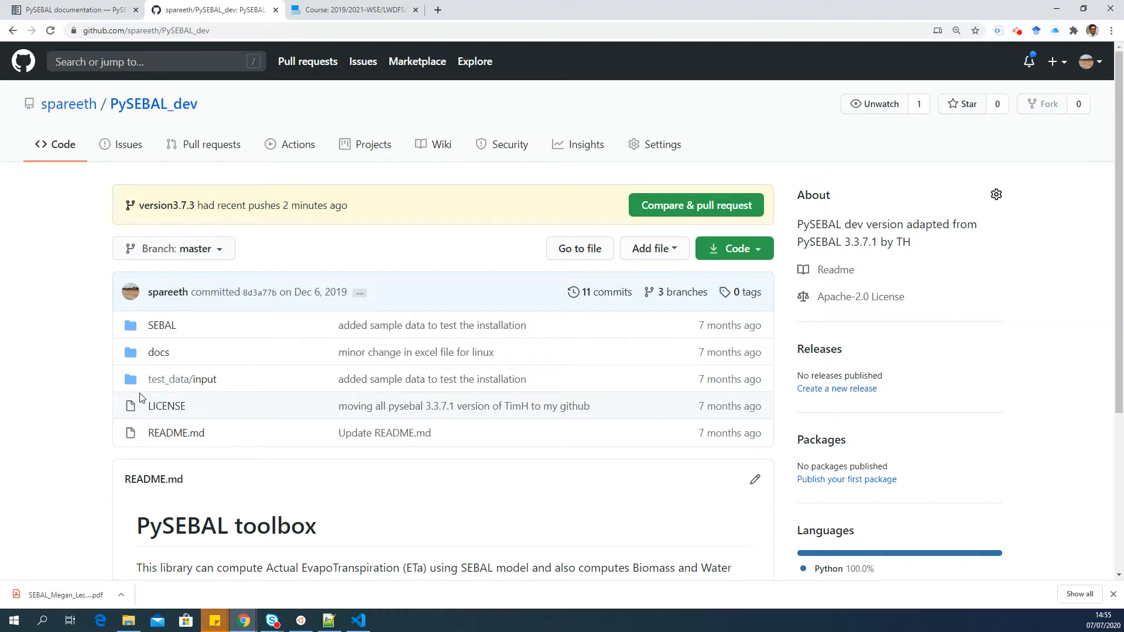
mouse_move(294, 144)
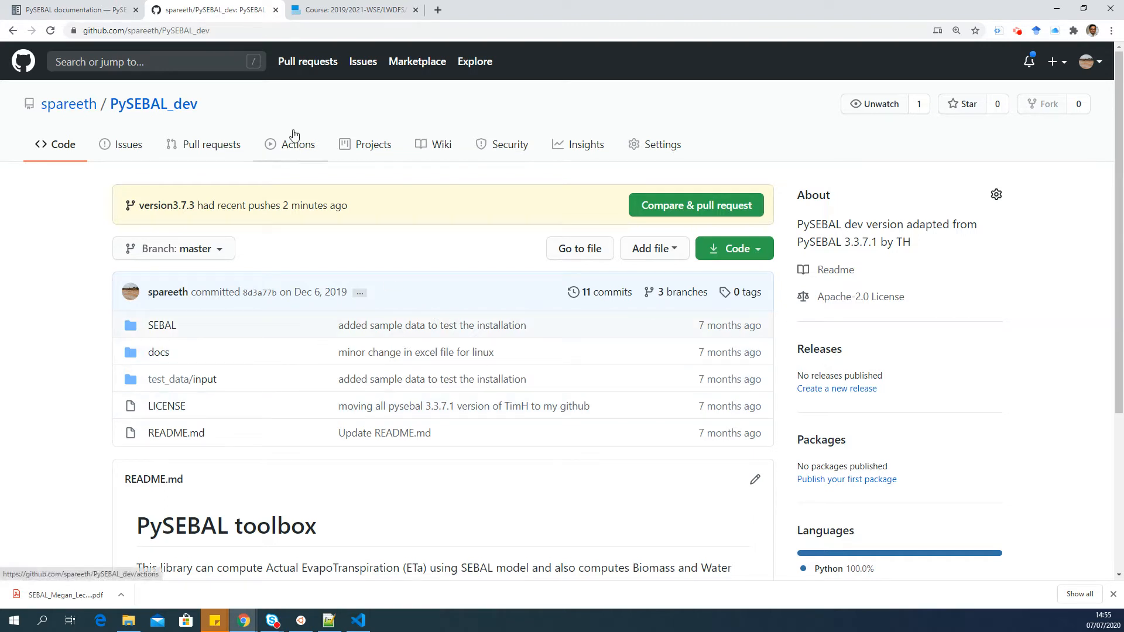
mouse_move(351, 9)
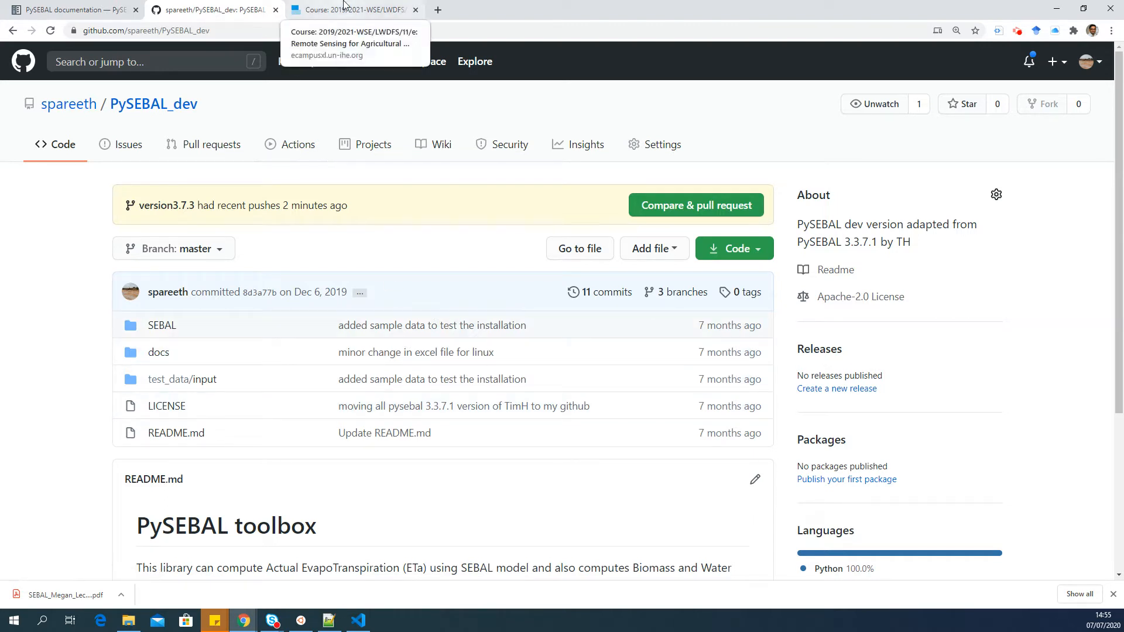
Check the eCampus course tab, then return to the PySEBAL_dev repository and select its address.
left_click(351, 9)
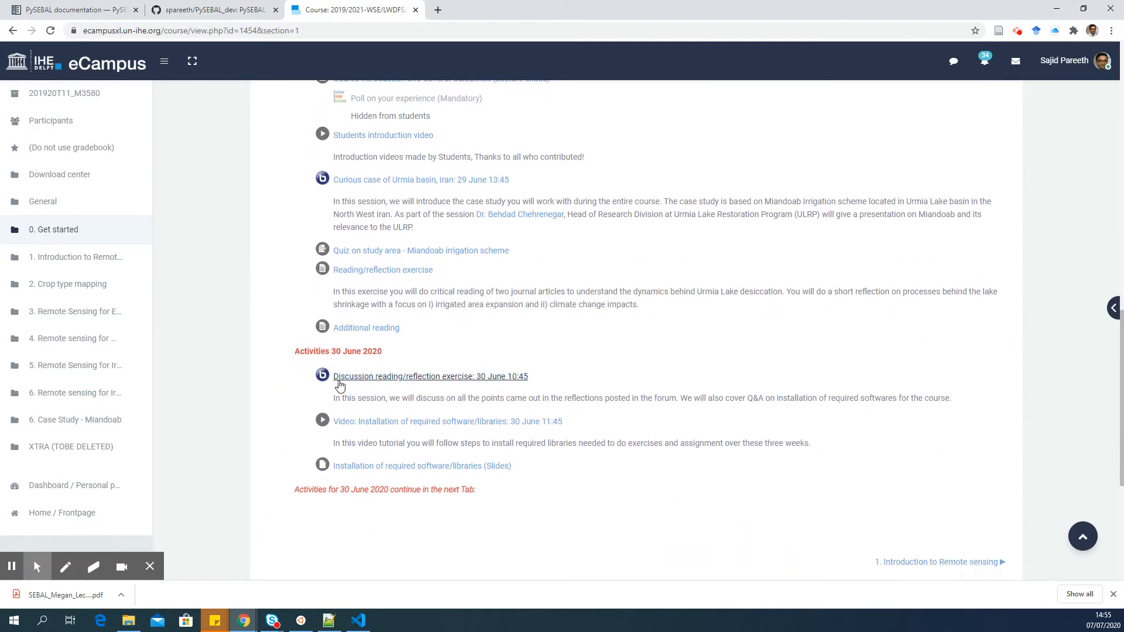
mouse_move(292, 381)
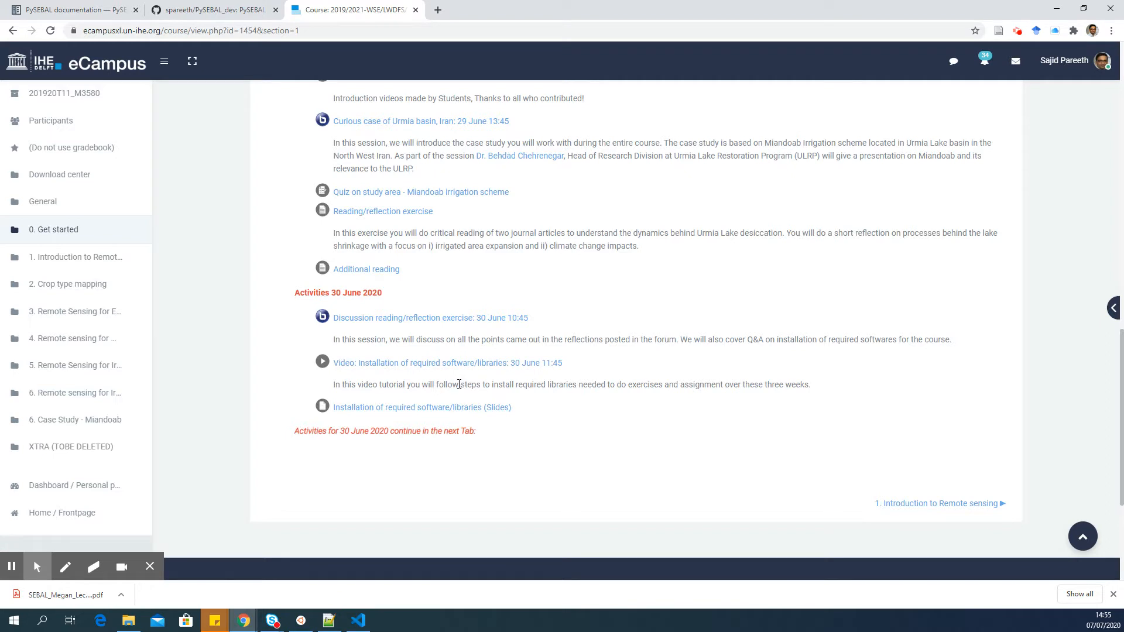
mouse_move(350, 407)
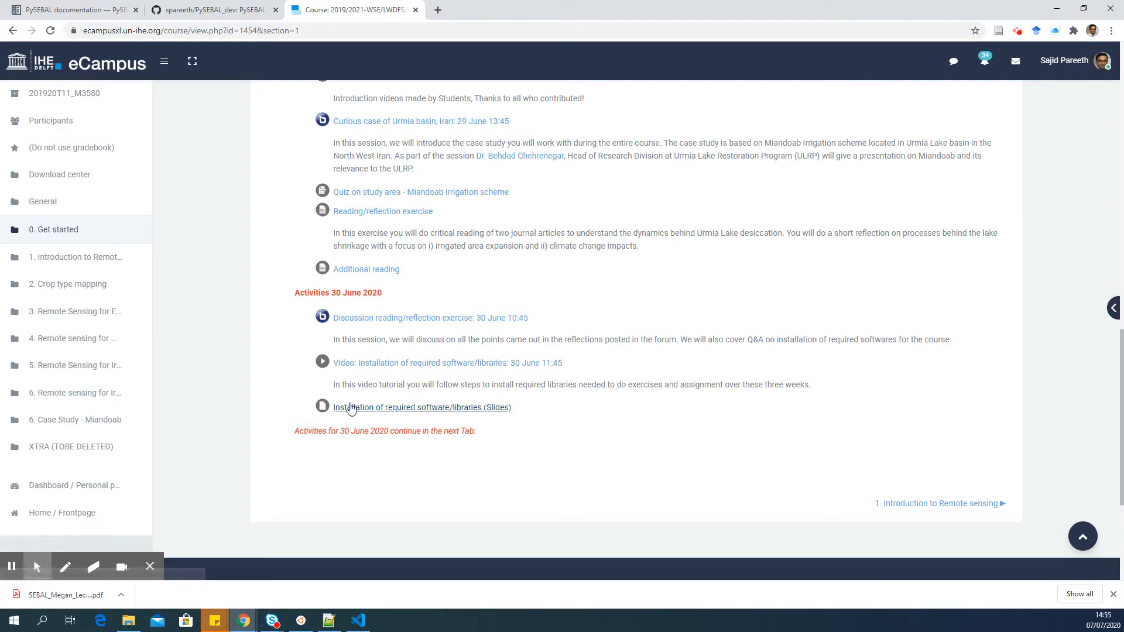
mouse_move(441, 398)
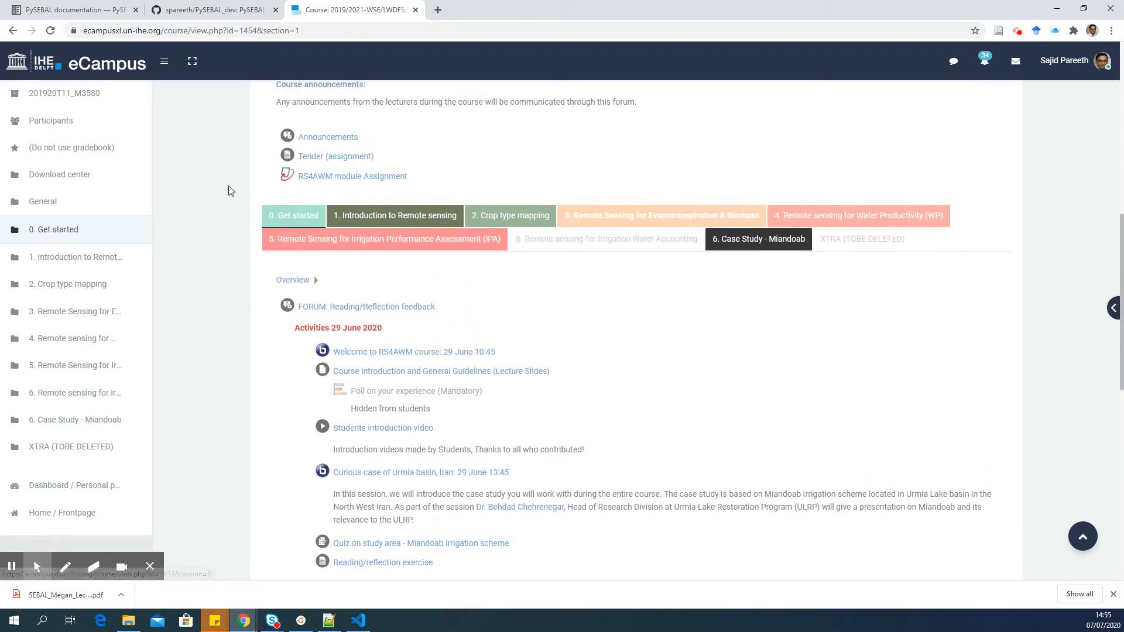
left_click(211, 9)
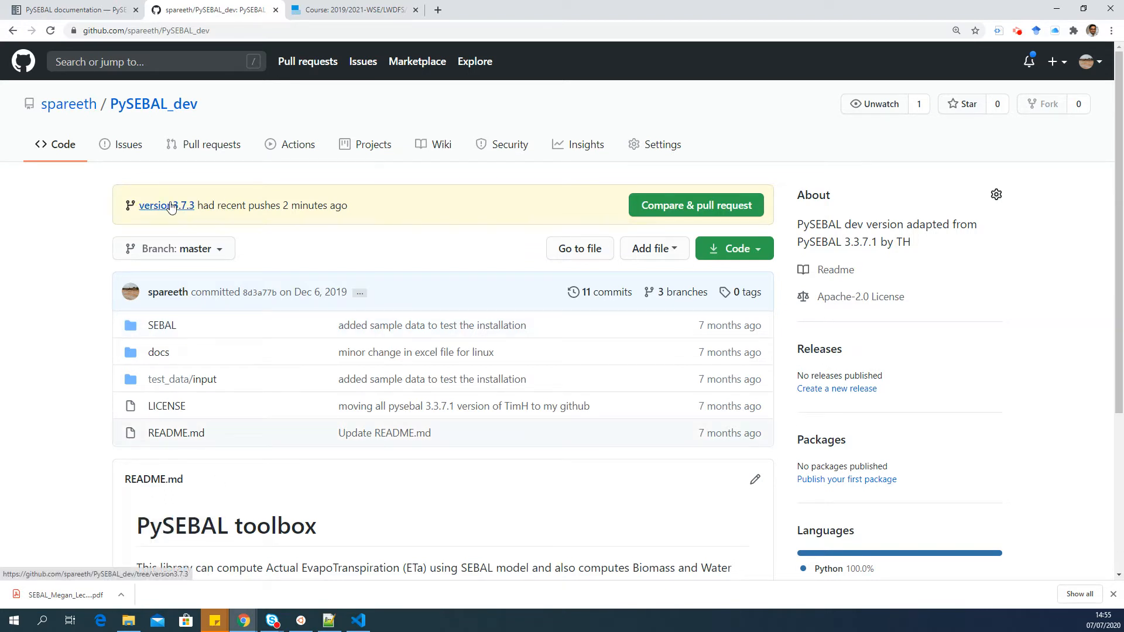
mouse_move(217, 226)
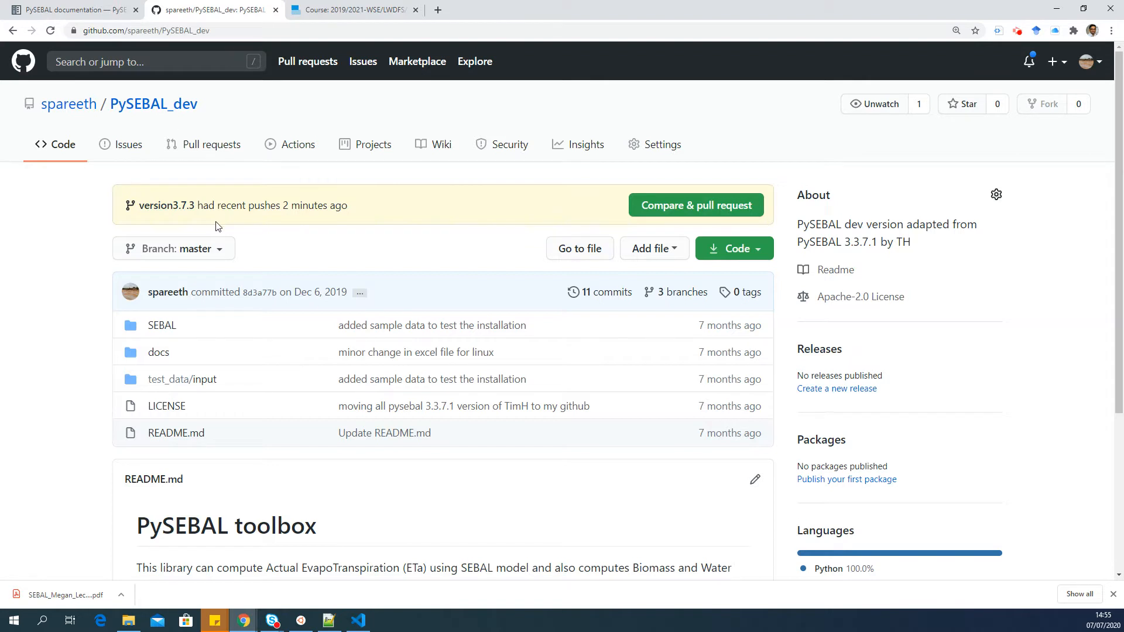
left_click(179, 29)
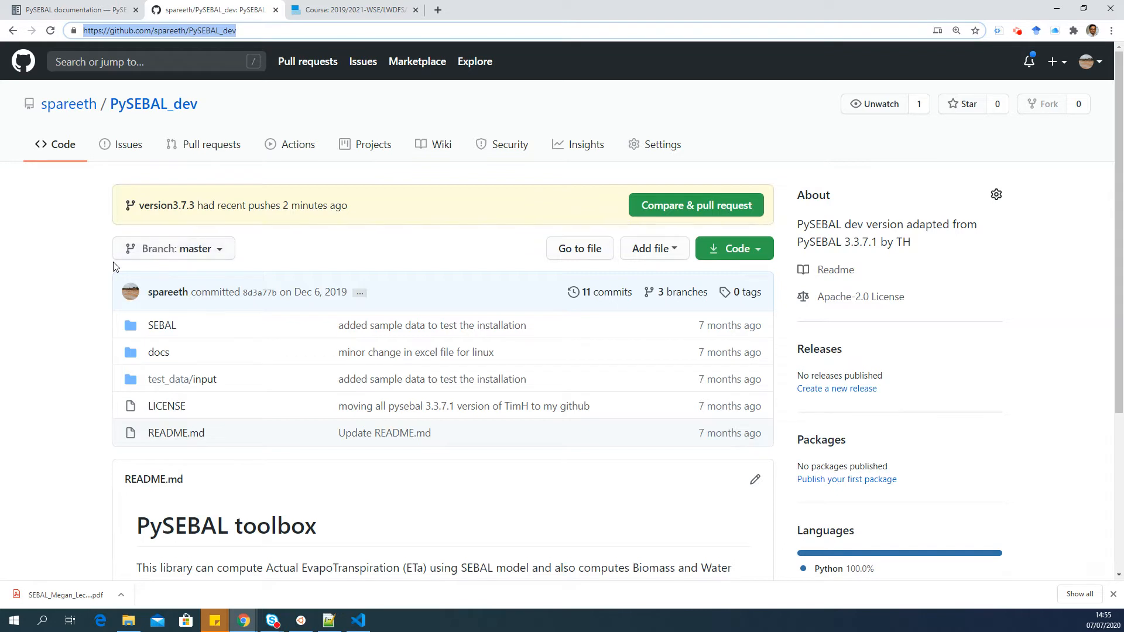
mouse_move(150, 45)
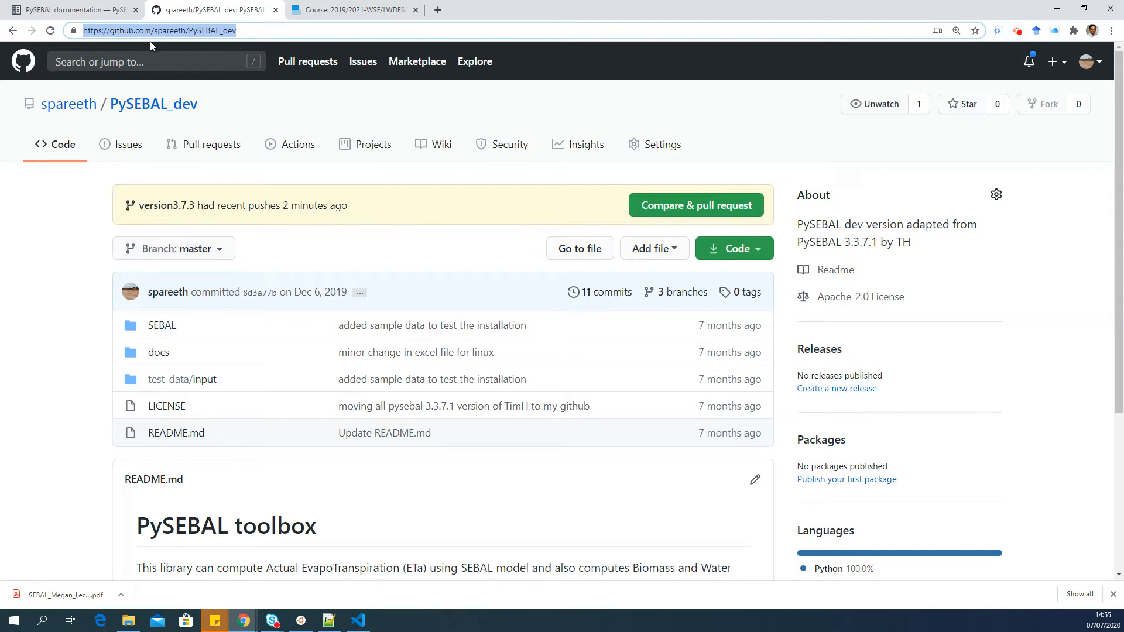
mouse_move(153, 104)
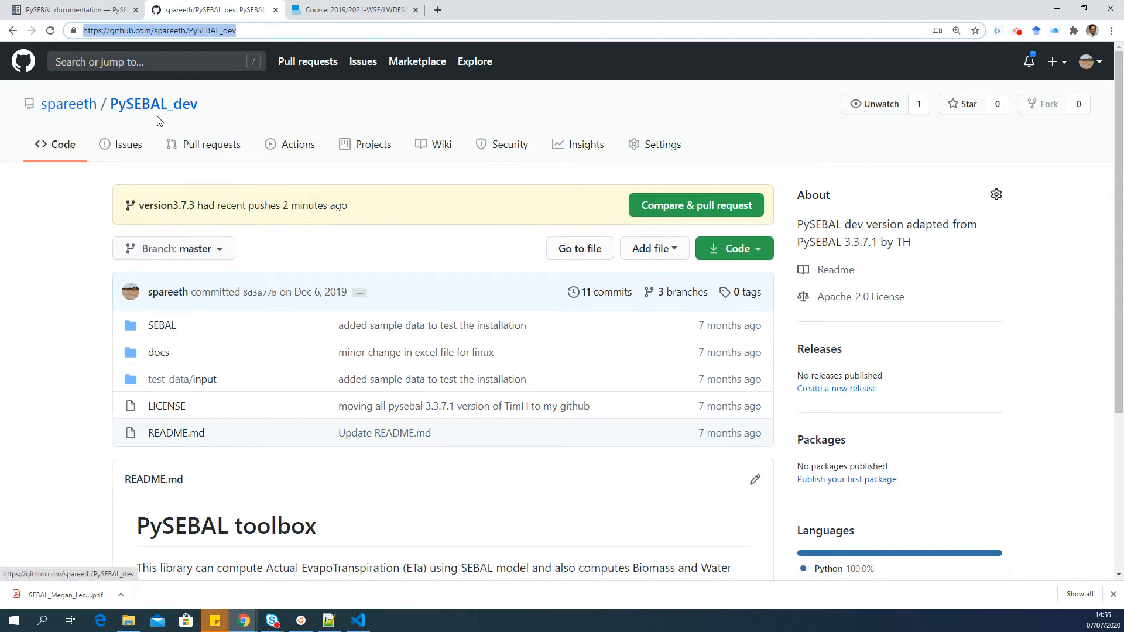
Switch the repository to the version3.7.3 branch and scroll down to its gapfilling folder.
scroll("down", 3)
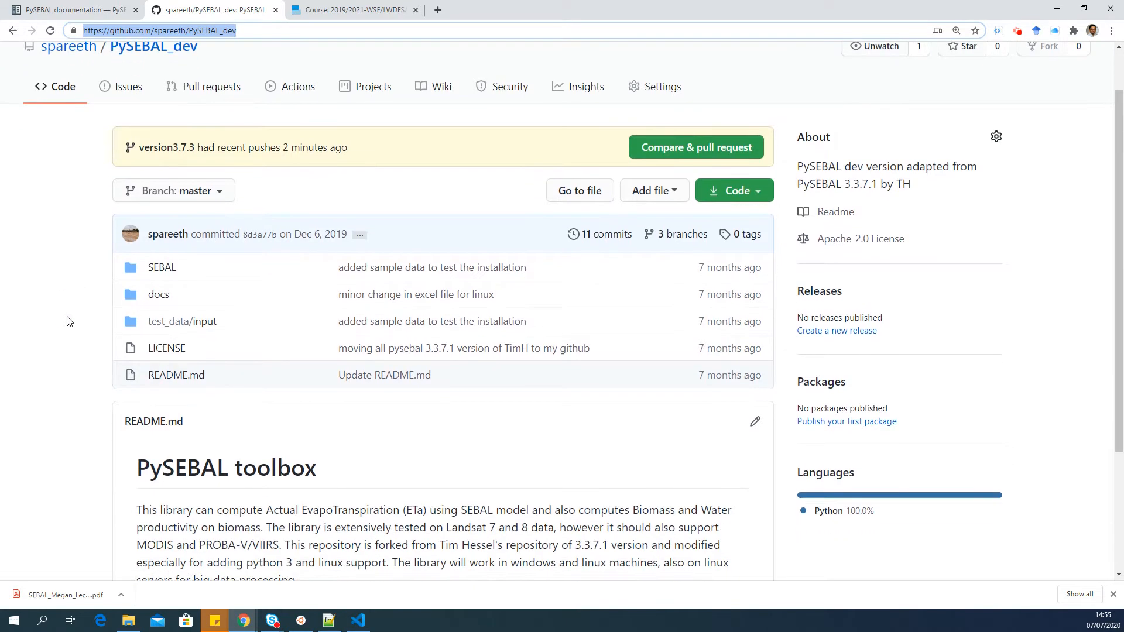
left_click(172, 190)
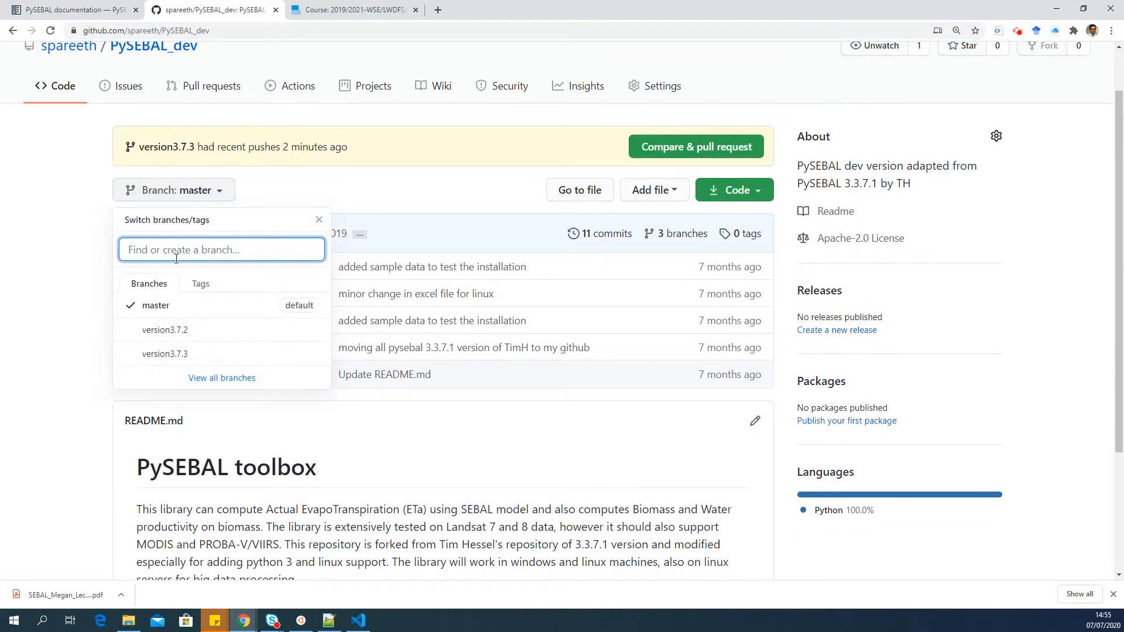
left_click(165, 354)
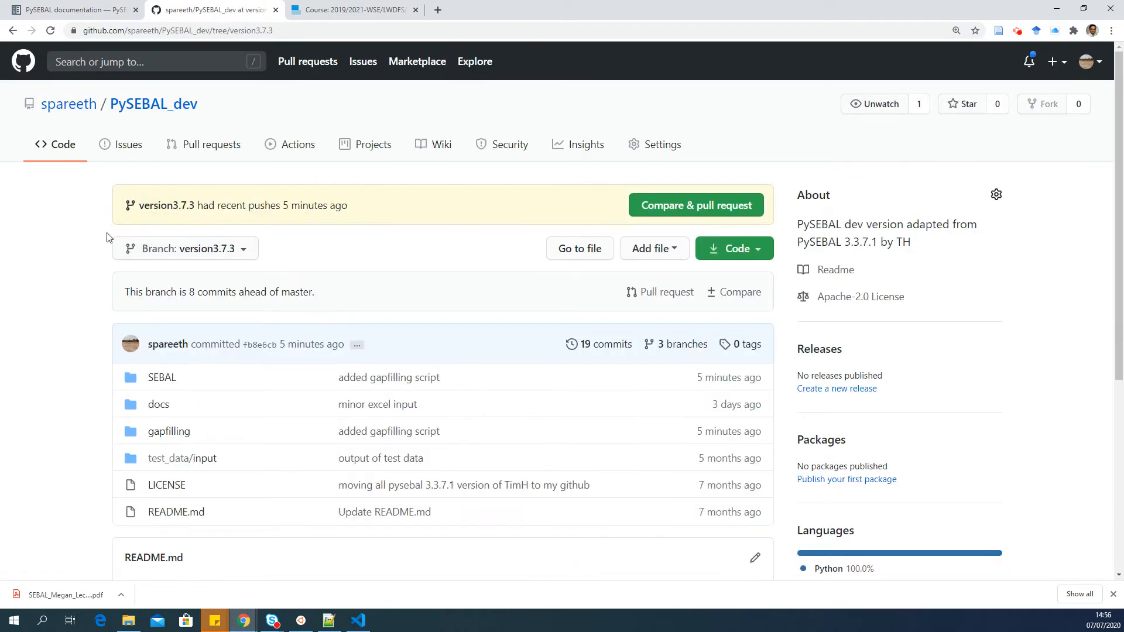
scroll("down", 3)
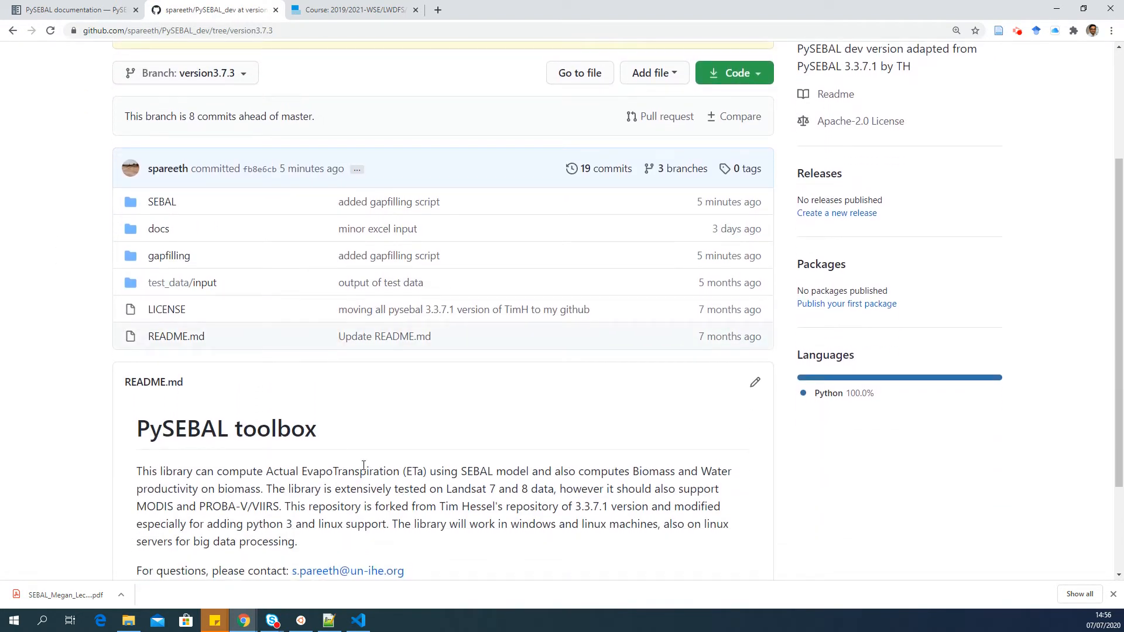
mouse_move(77, 333)
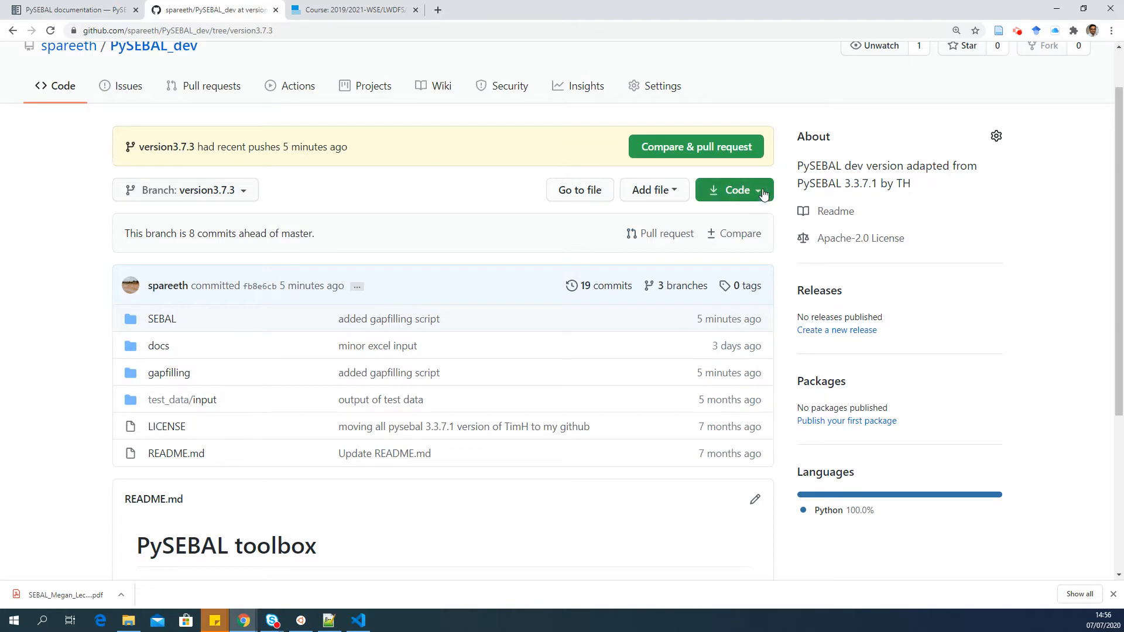
Download the version3.7.3 branch as PySEBAL_dev-version3.7.3.zip onto New Volume (D:).
left_click(732, 190)
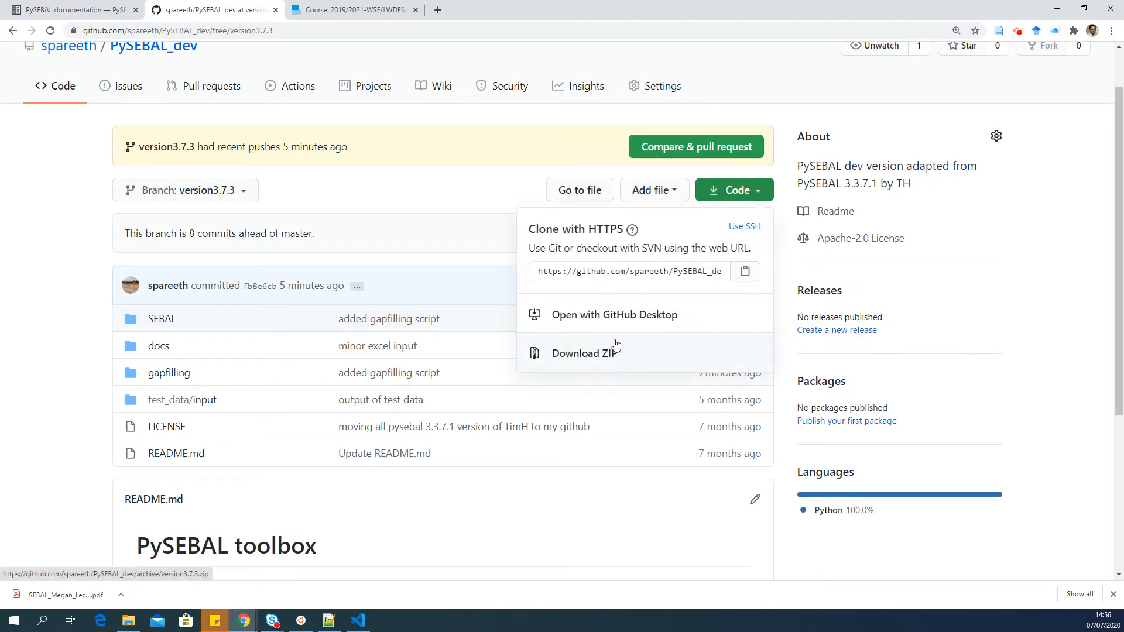
left_click(584, 352)
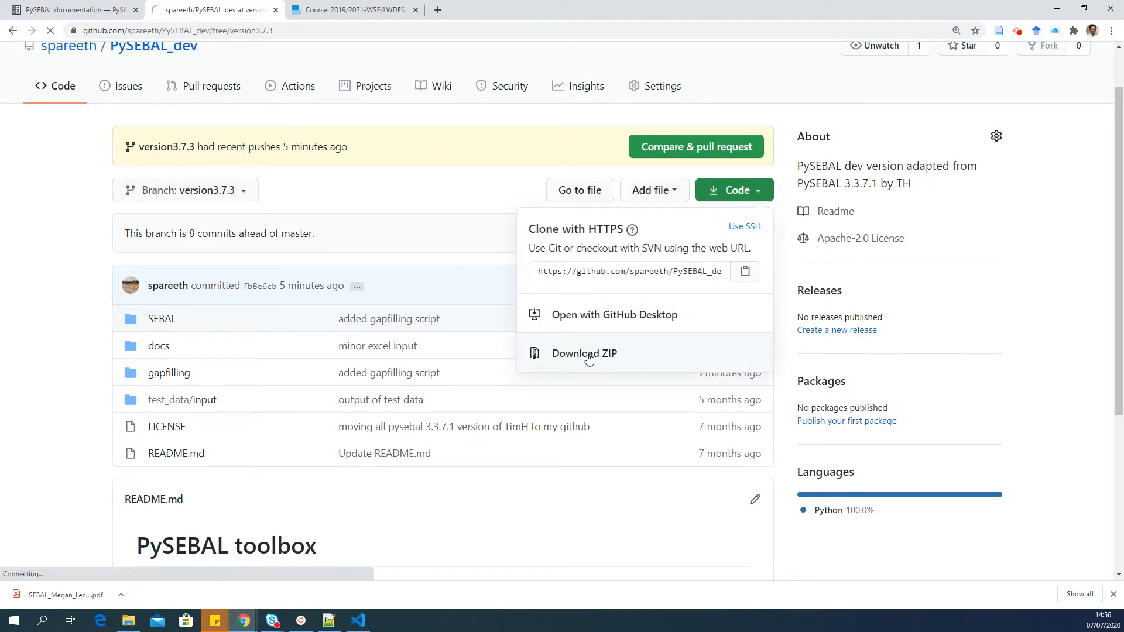
left_click(584, 352)
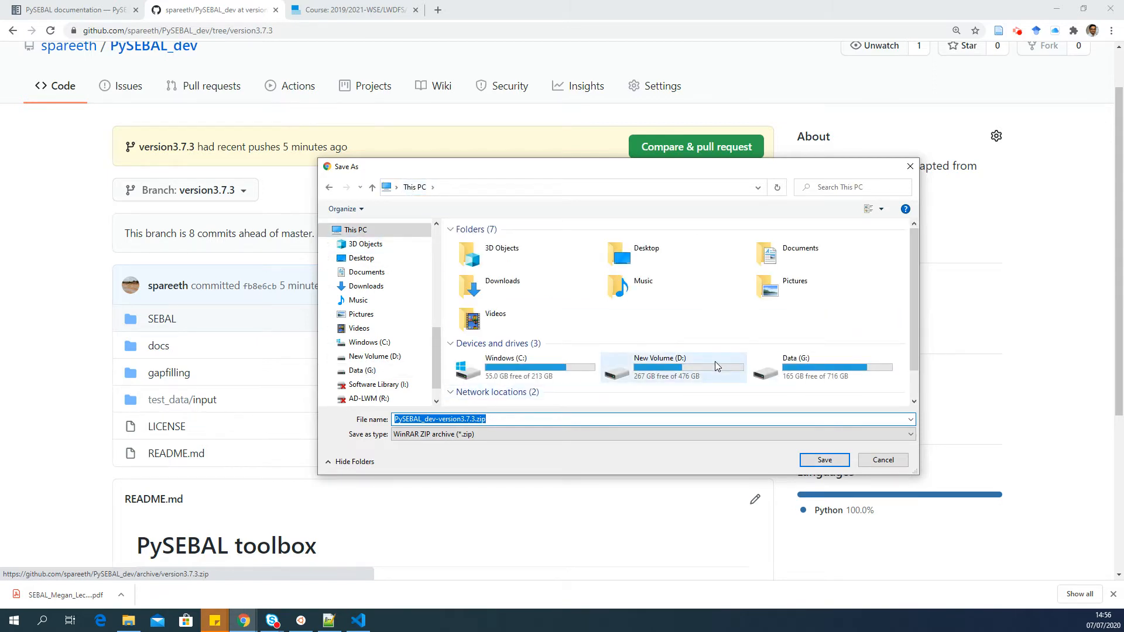
double_click(657, 365)
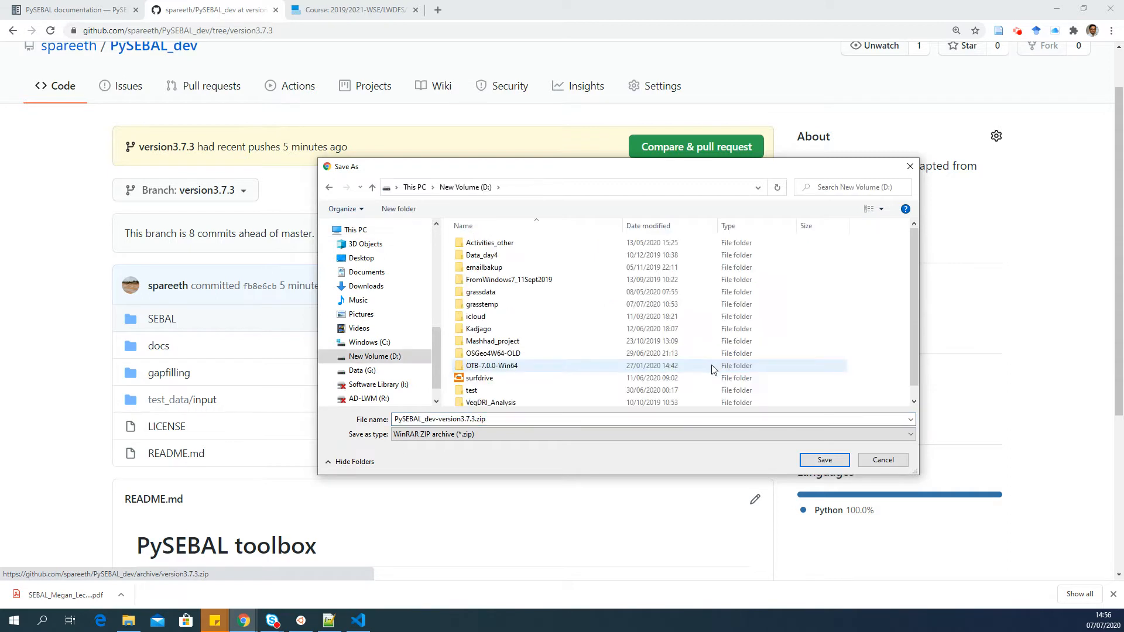
mouse_move(569, 279)
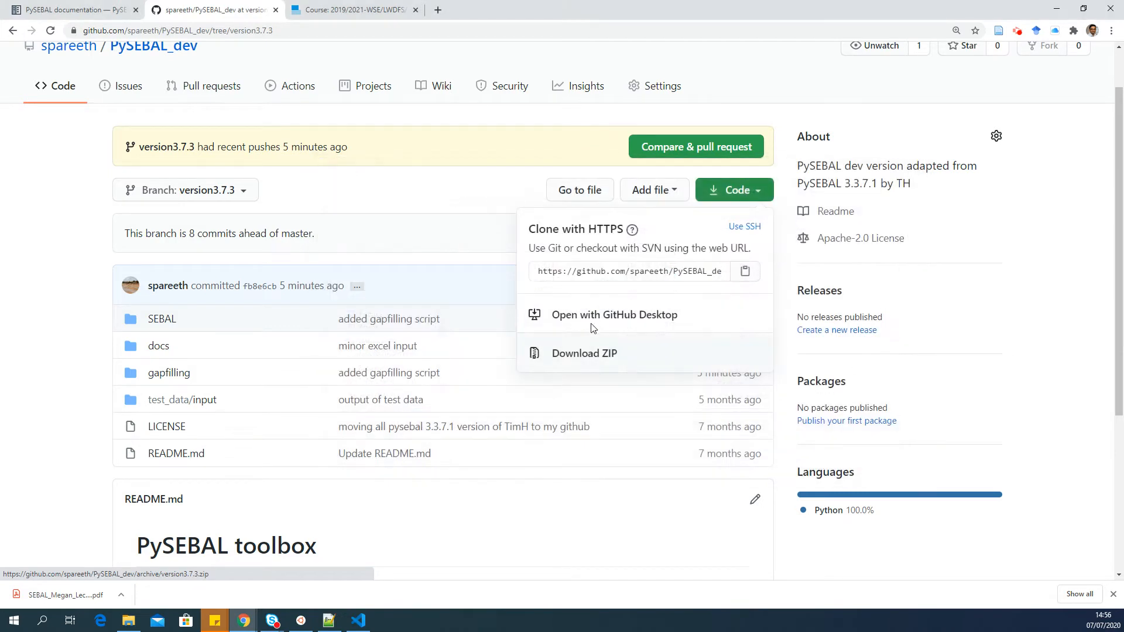
left_click(583, 352)
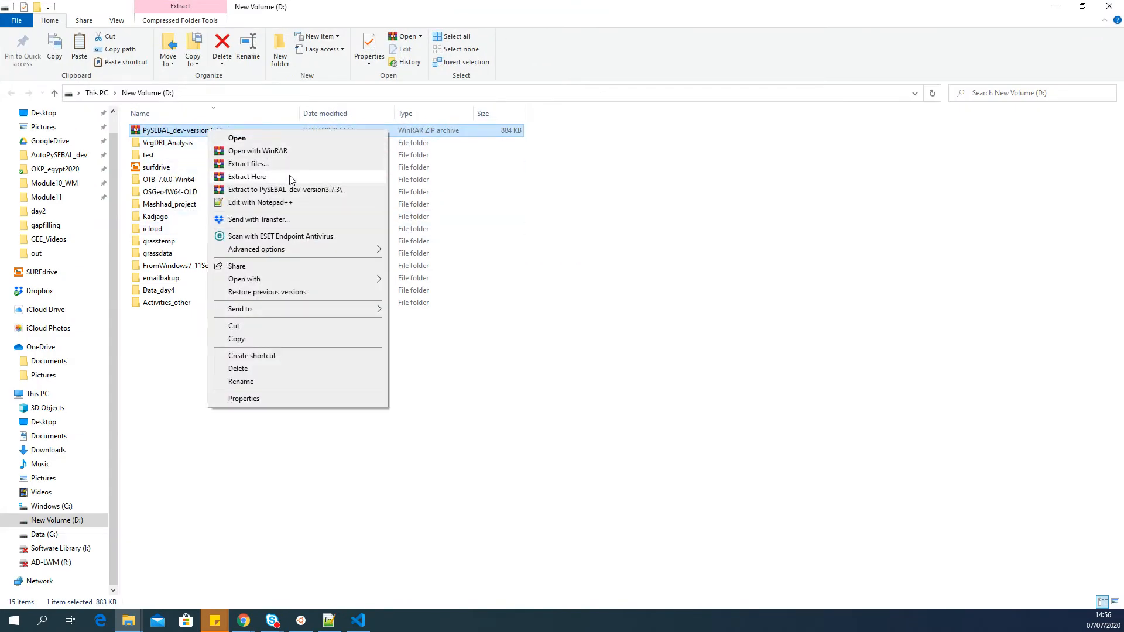
Extract the ZIP on the D drive and select the extracted PySEBAL_dev-version3.7.3 folder.
left_click(247, 176)
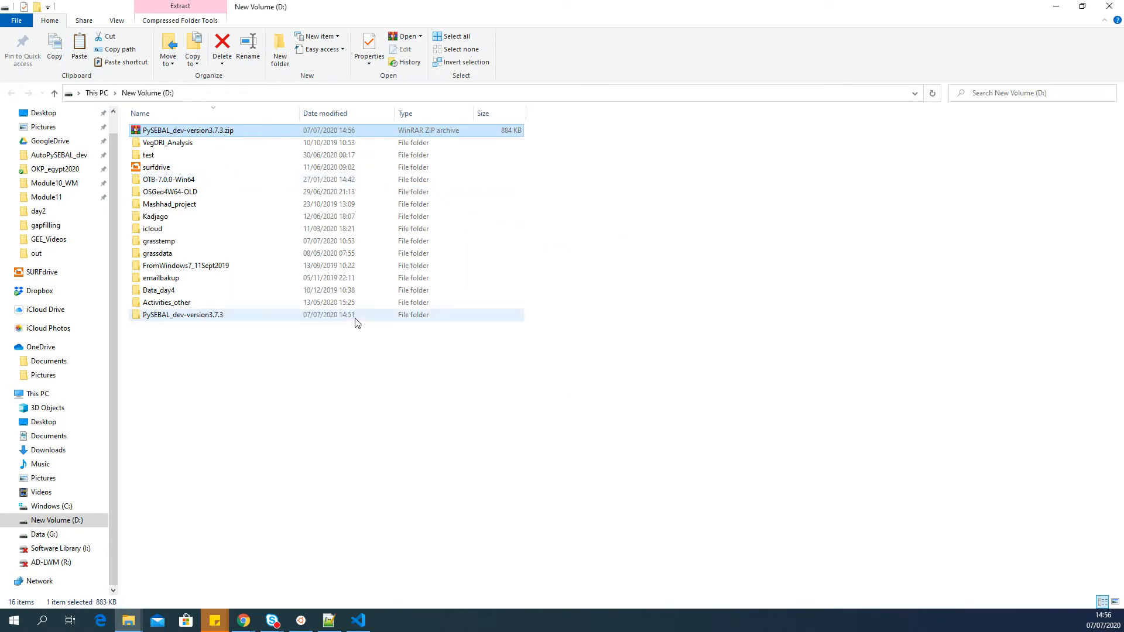
left_click(182, 314)
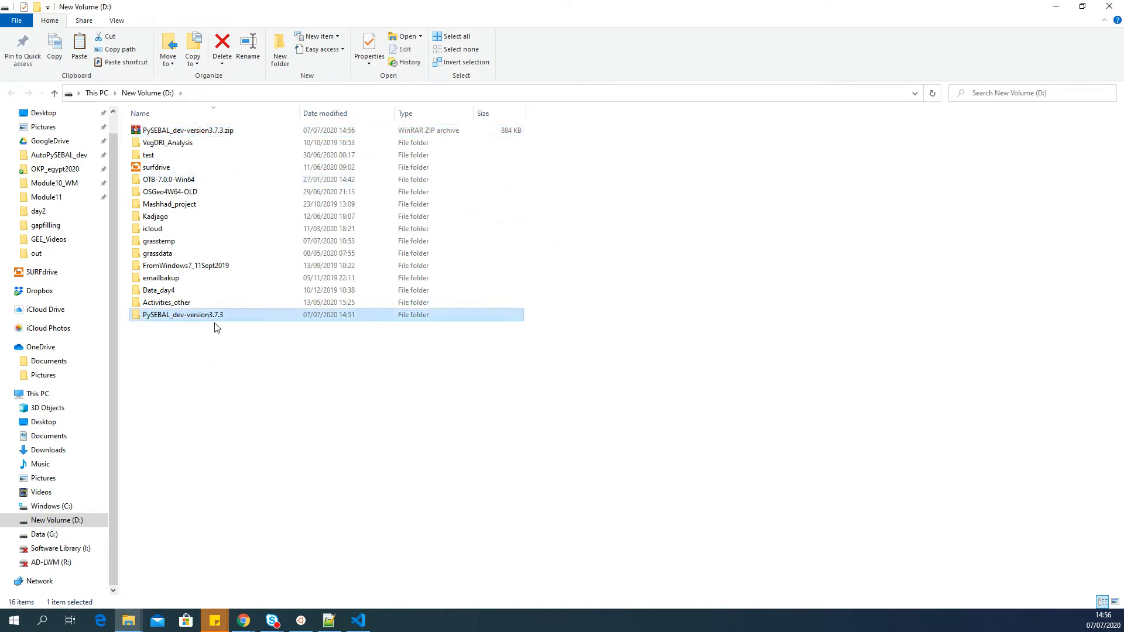
mouse_move(177, 319)
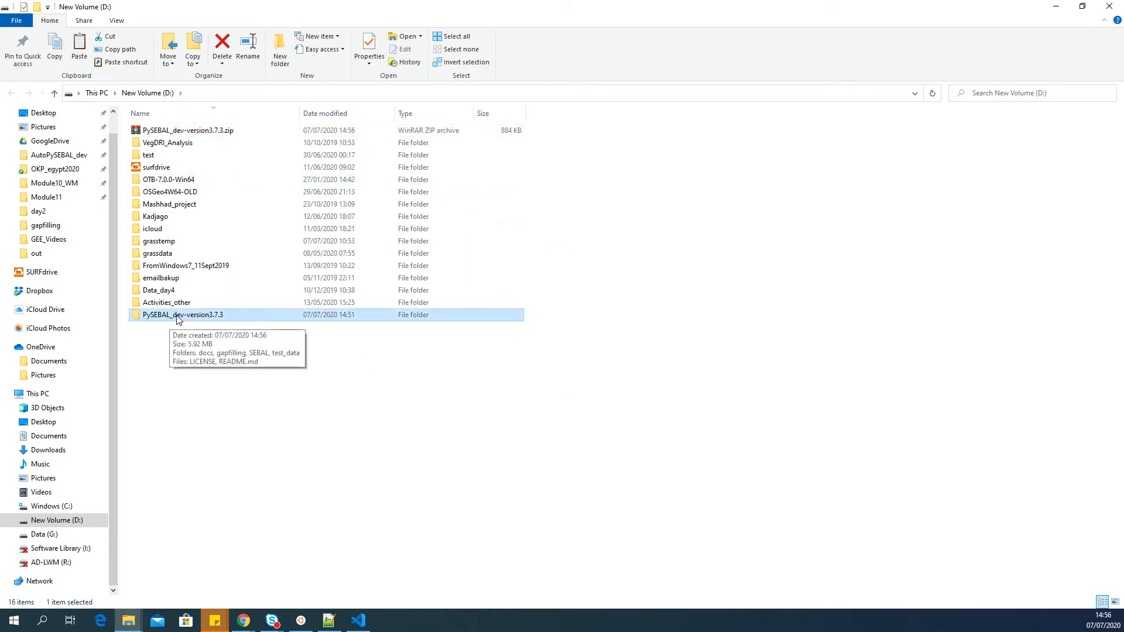
mouse_move(233, 325)
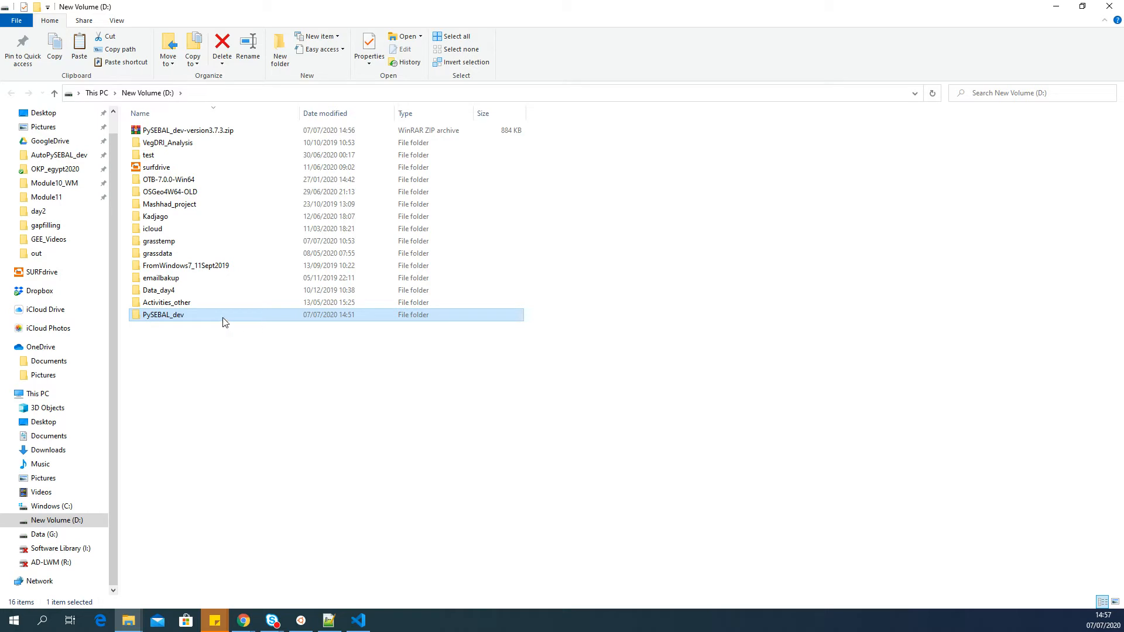
Open PySEBAL_dev\SEBAL and look over the pysebal_py3.py and Run_py3.py scripts.
double_click(163, 315)
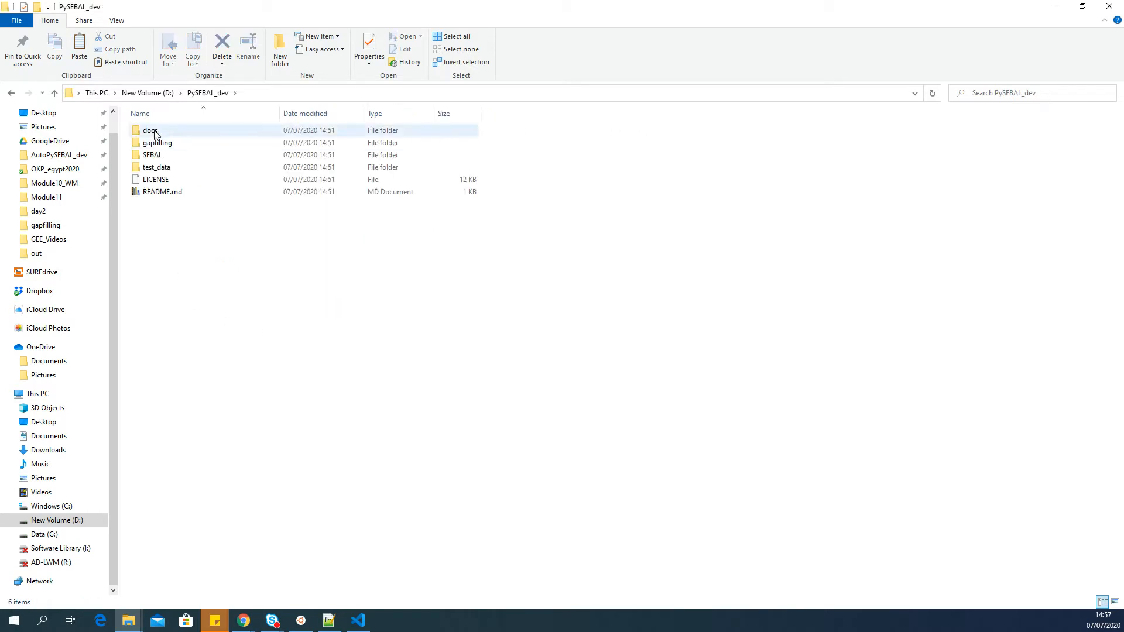
left_click(152, 154)
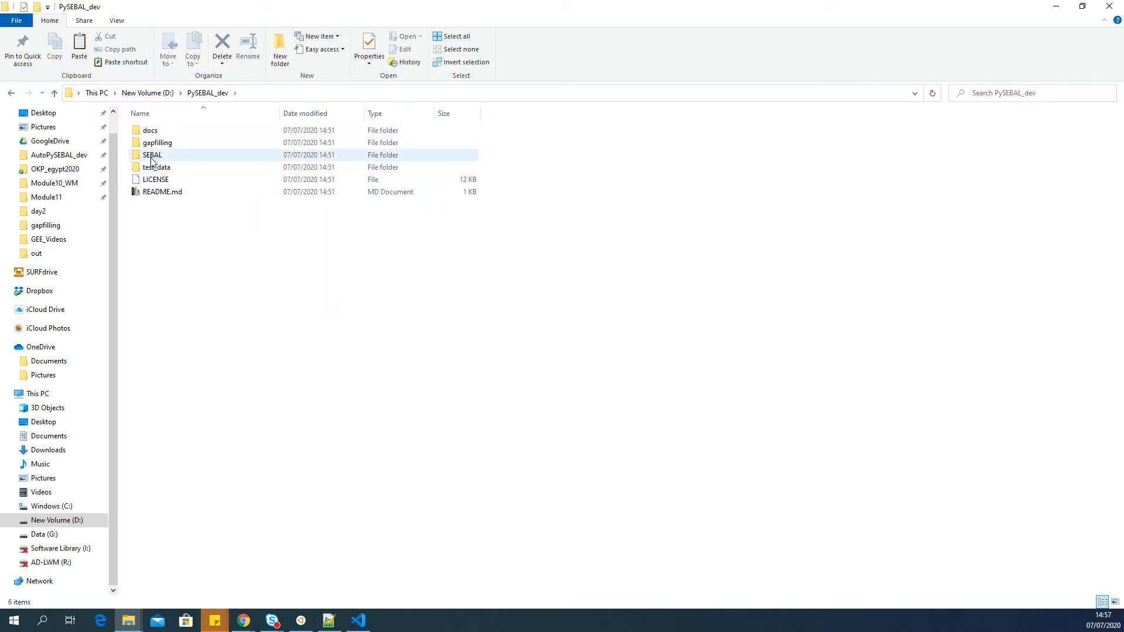
double_click(153, 155)
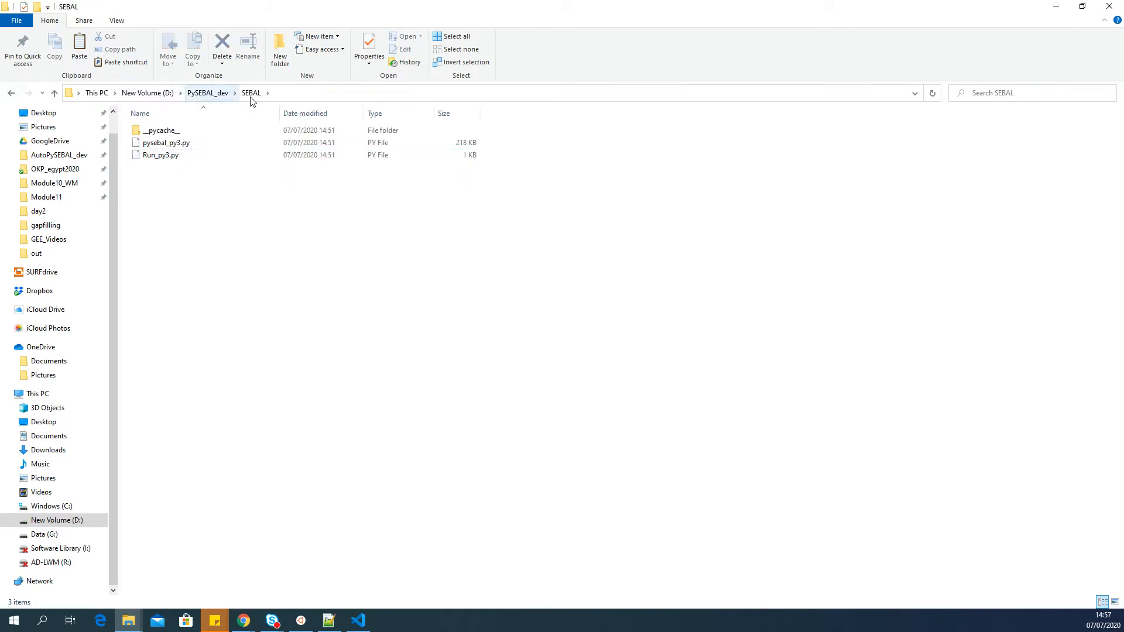
left_click(166, 143)
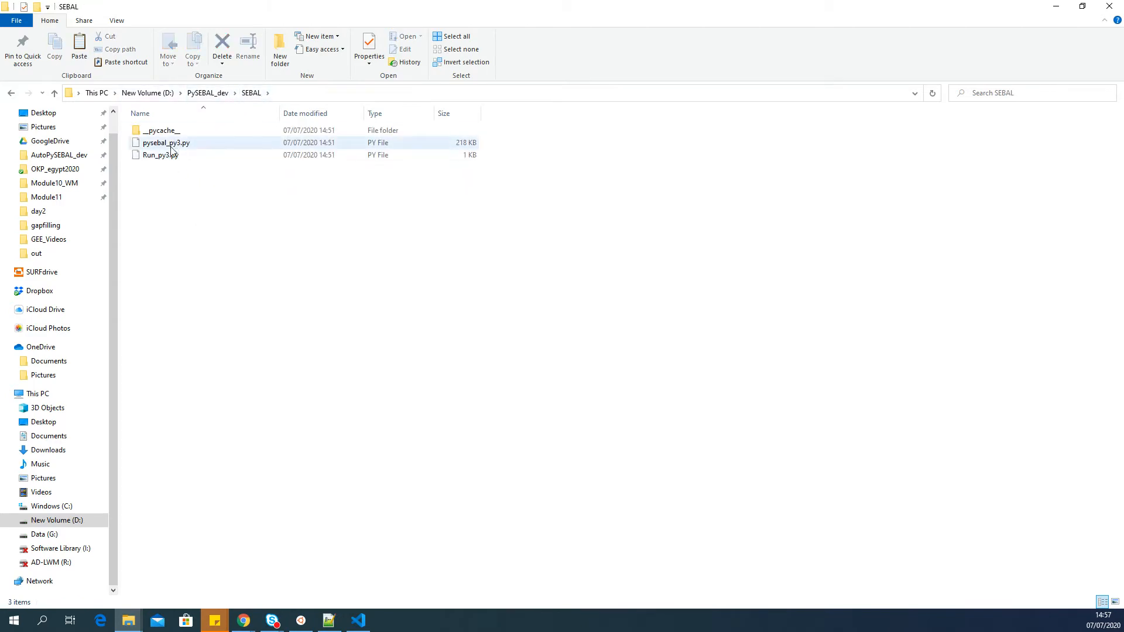
left_click(160, 155)
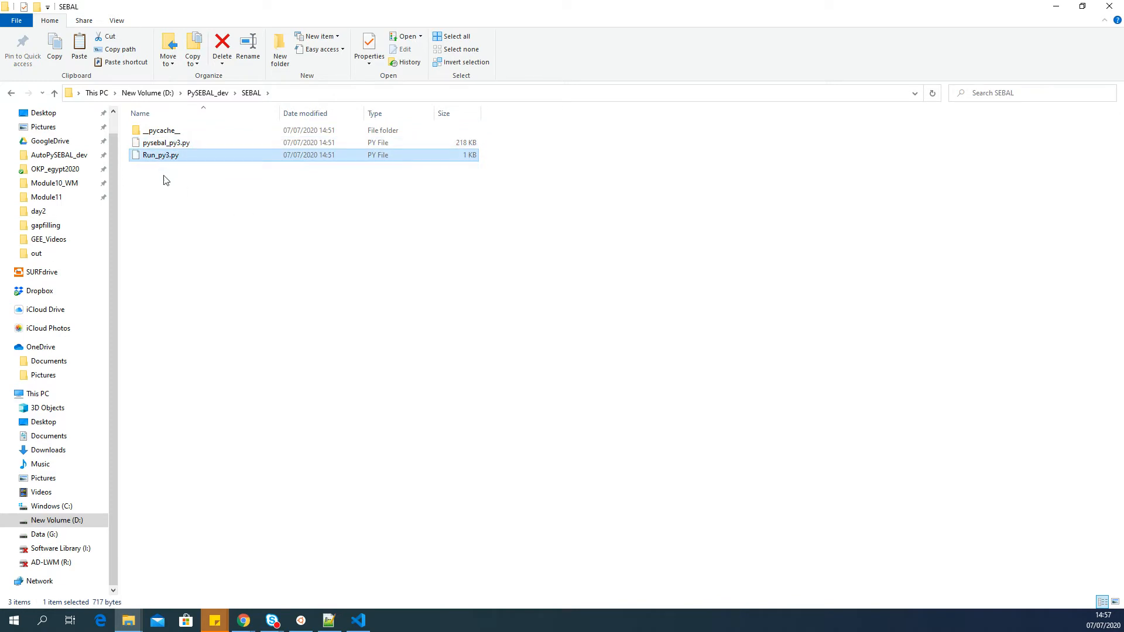
mouse_move(165, 164)
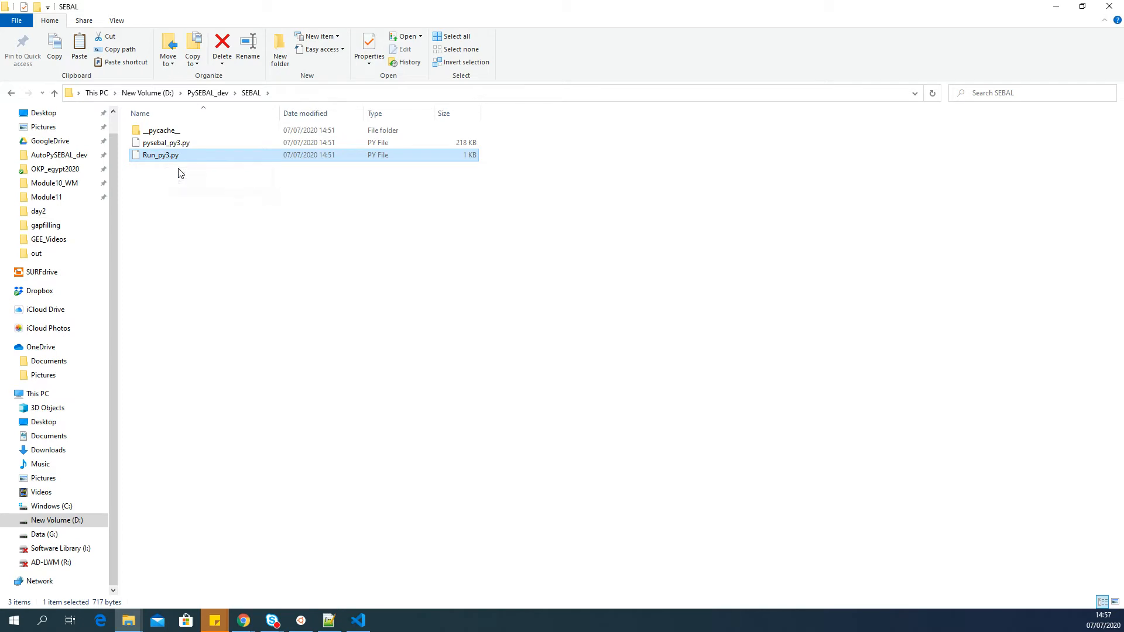
mouse_move(176, 168)
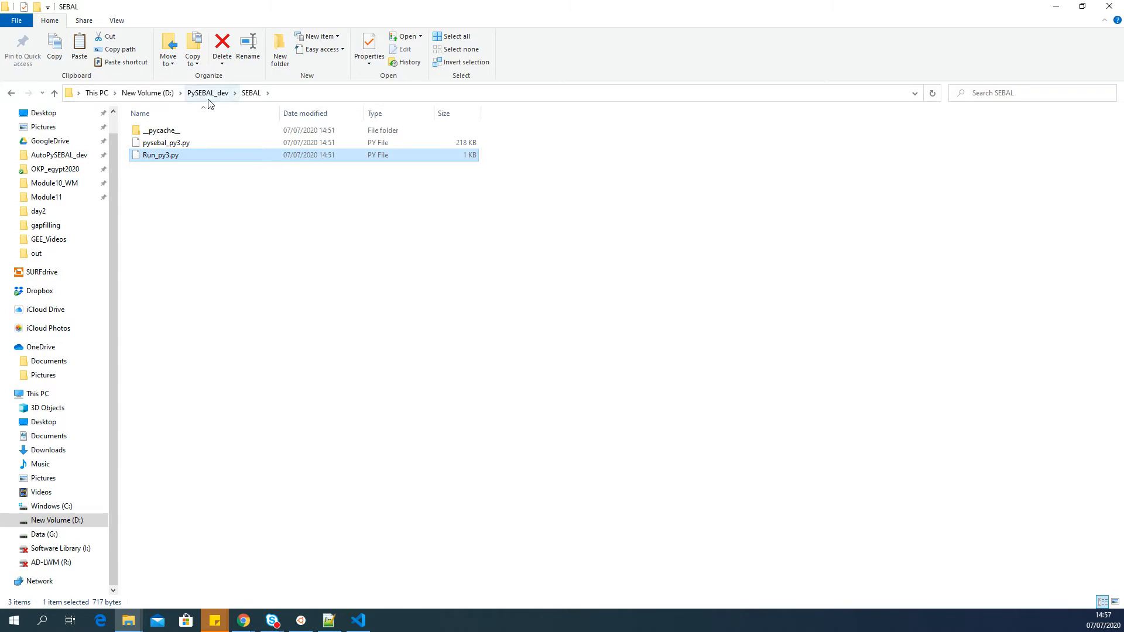
Browse test_data and its input folder, then return to the PySEBAL_dev folder.
left_click(208, 92)
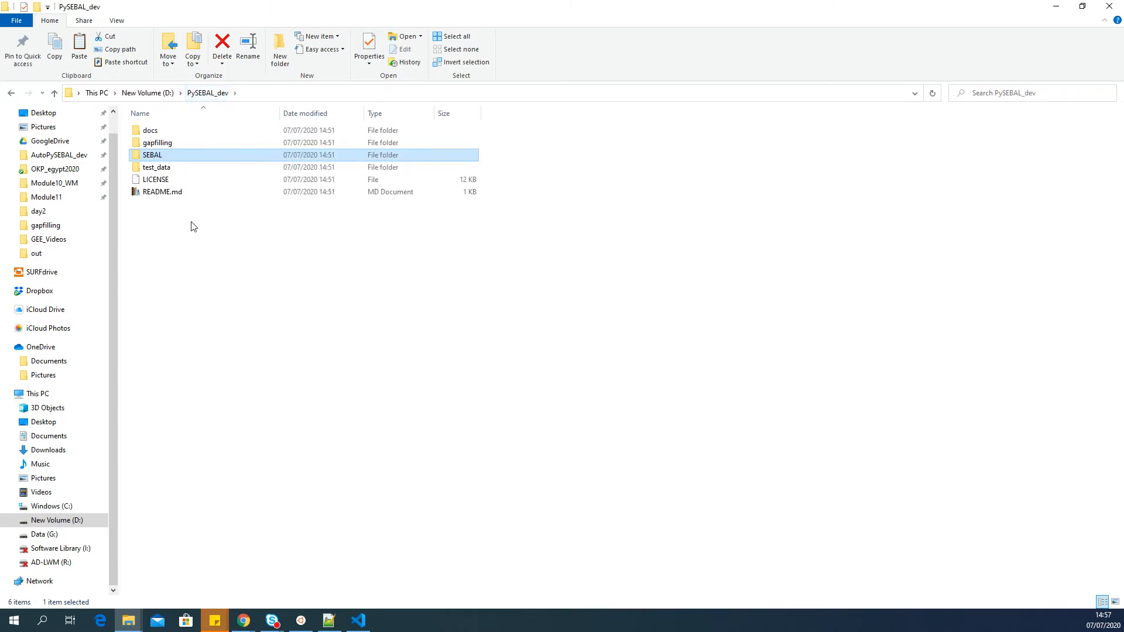
double_click(156, 166)
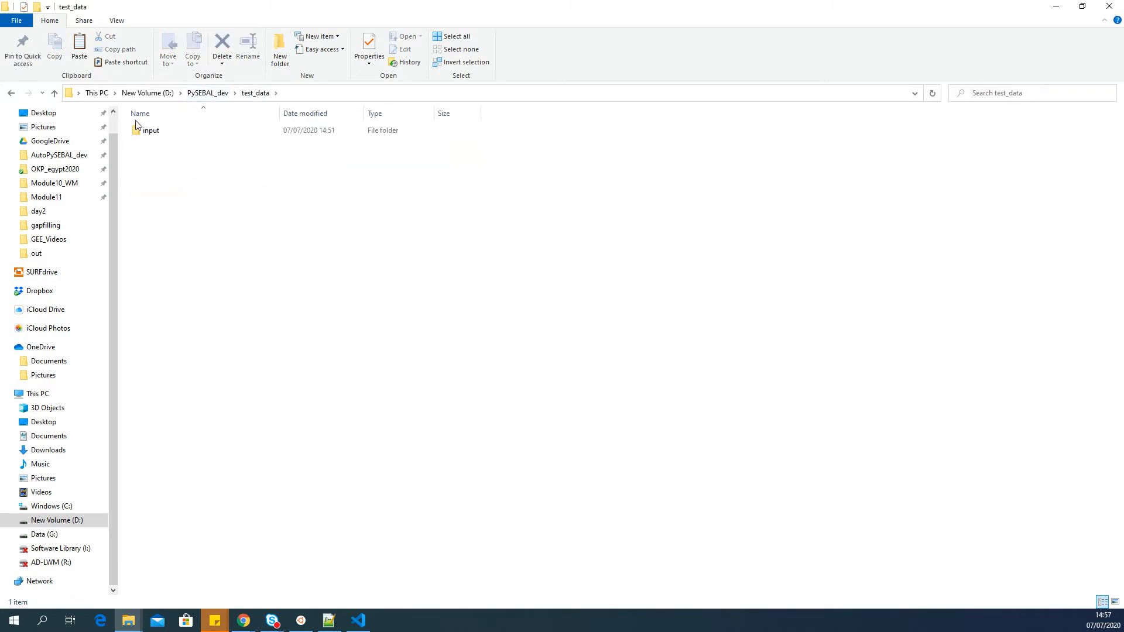
double_click(151, 130)
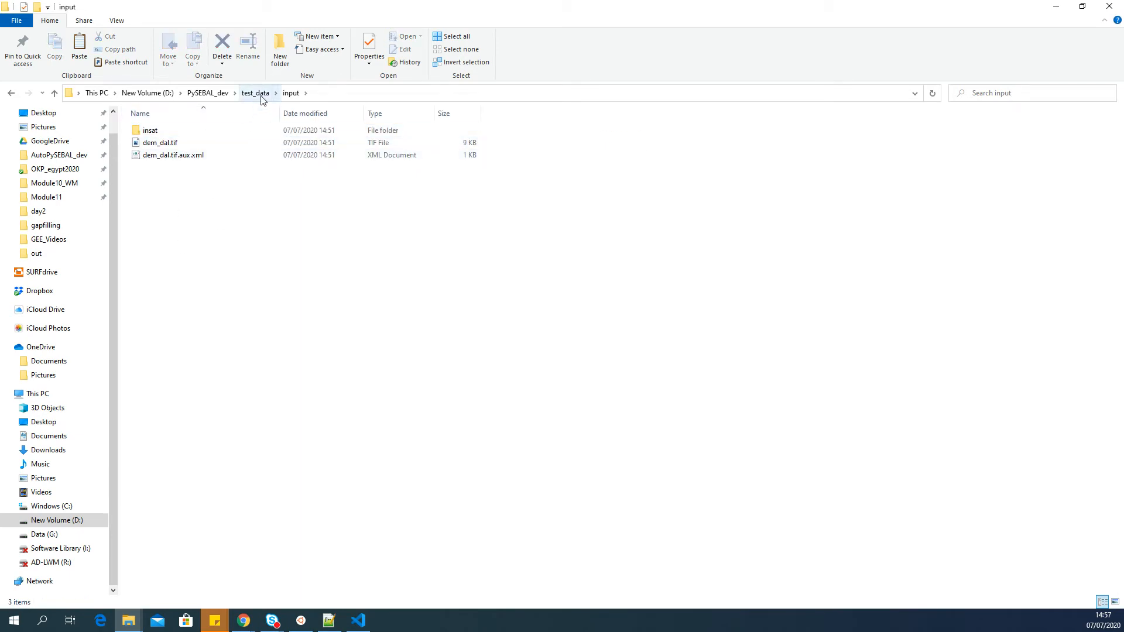
left_click(255, 93)
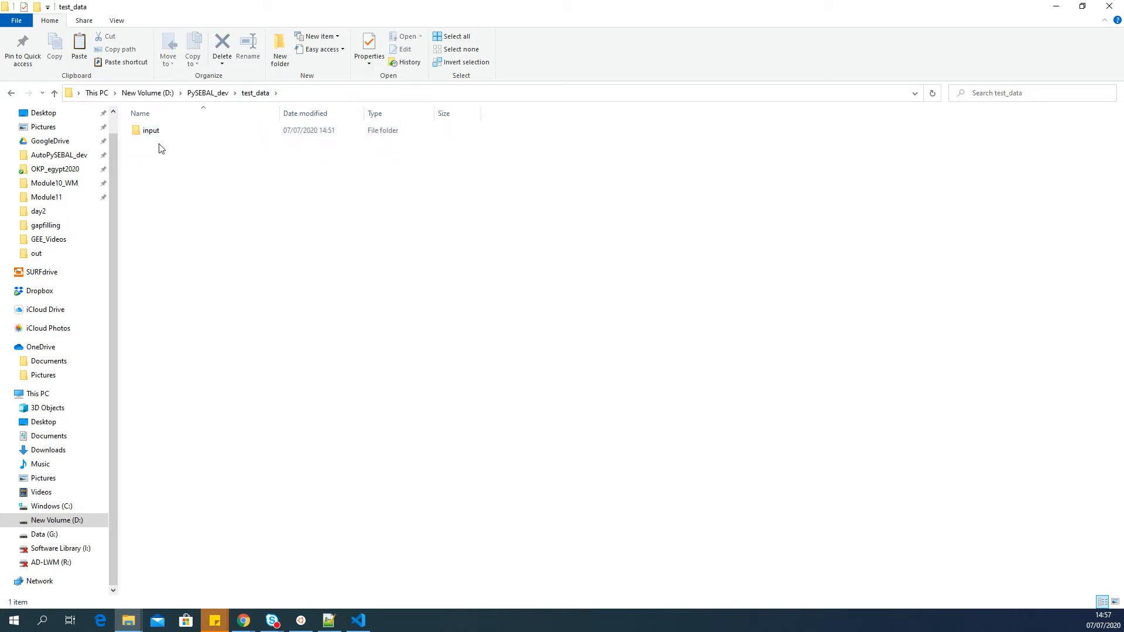
left_click(150, 131)
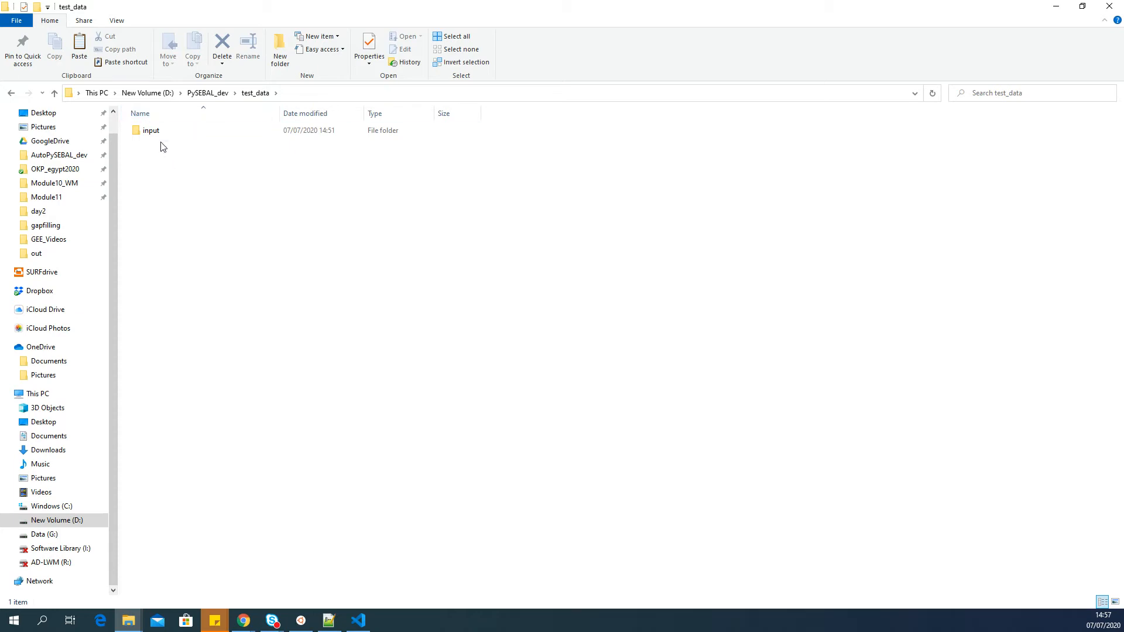
left_click(151, 130)
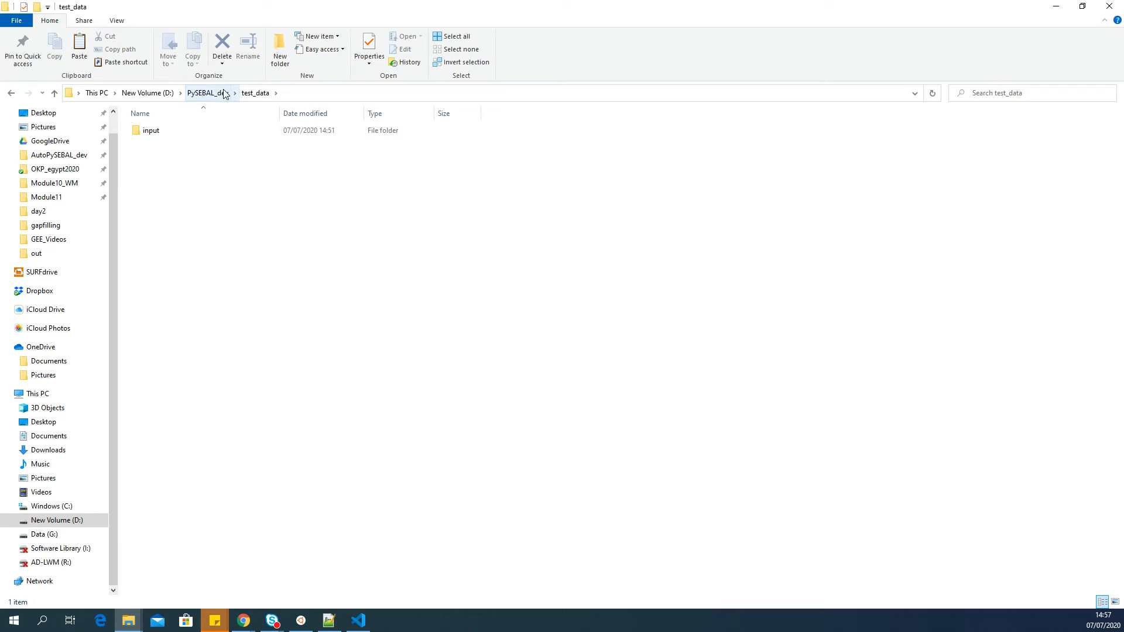
mouse_move(222, 96)
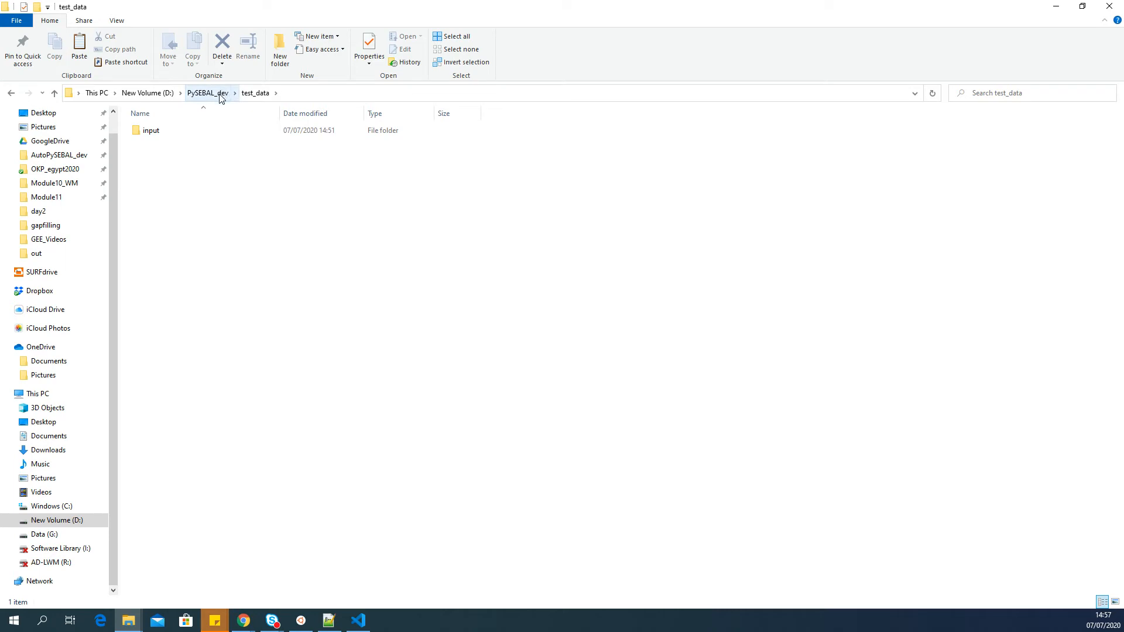
left_click(207, 93)
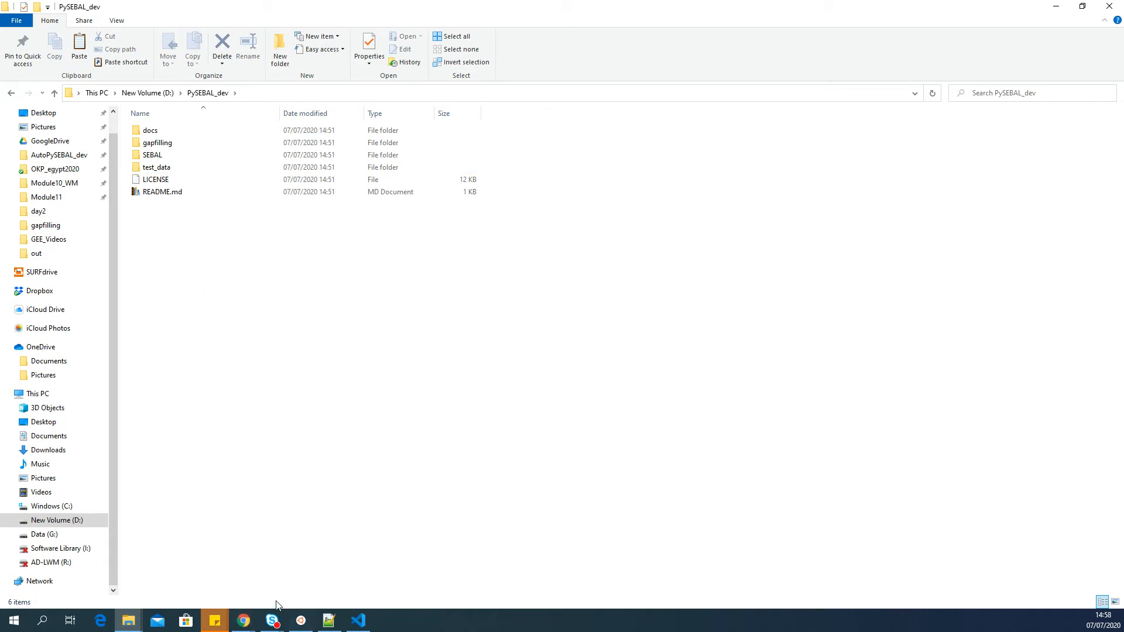
Search Windows for 'os' to launch the OSGeo4W Shell.
left_click(41, 620)
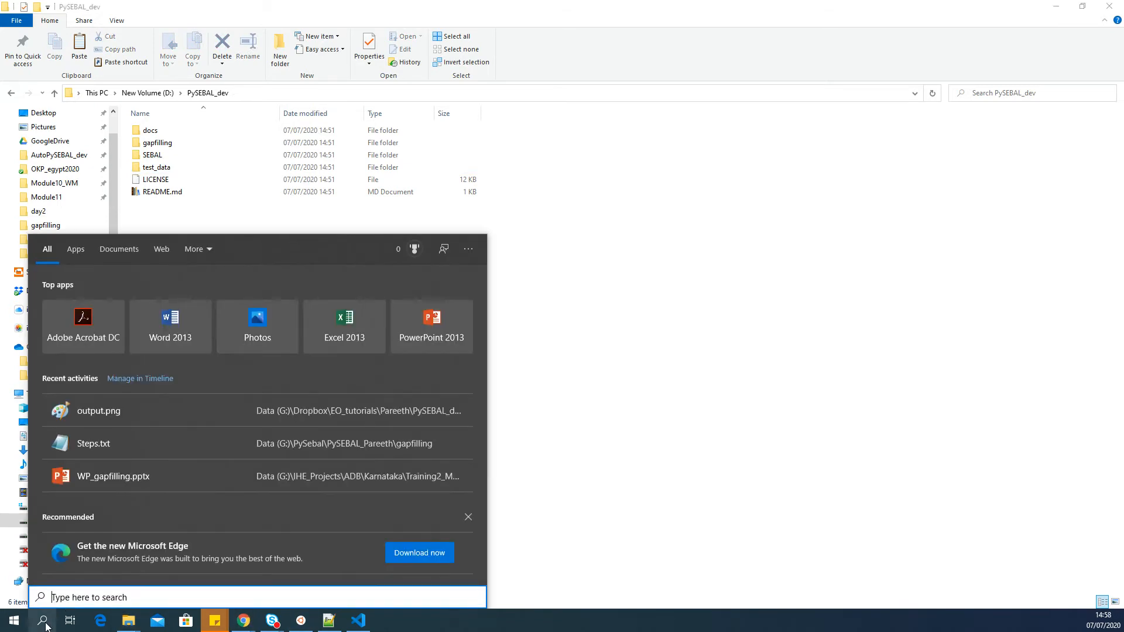
type("os")
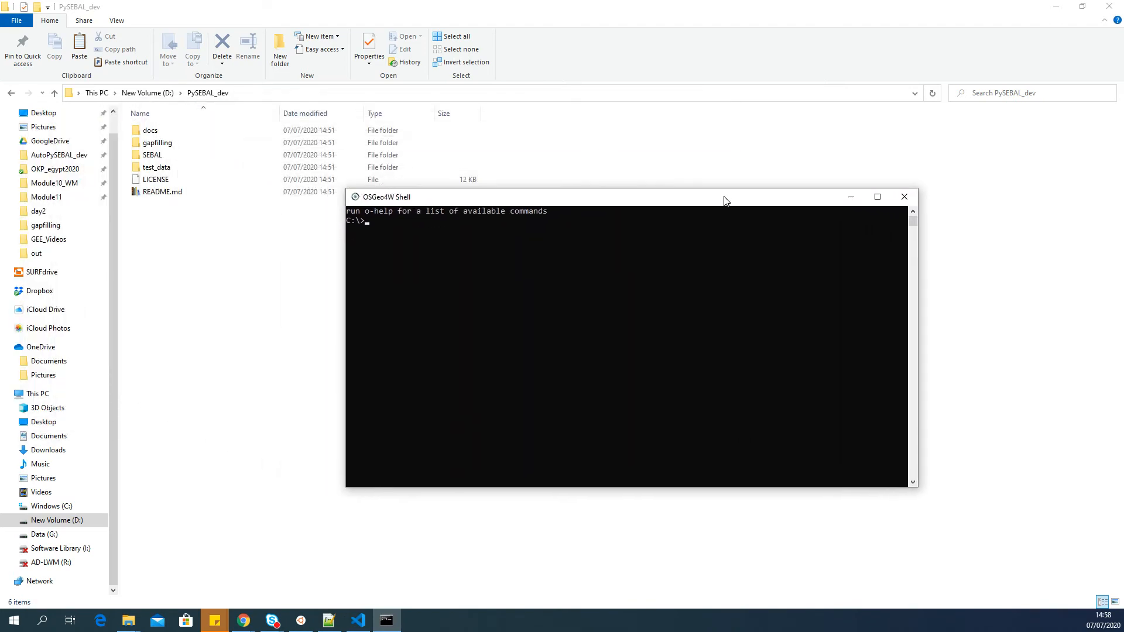
mouse_move(353, 229)
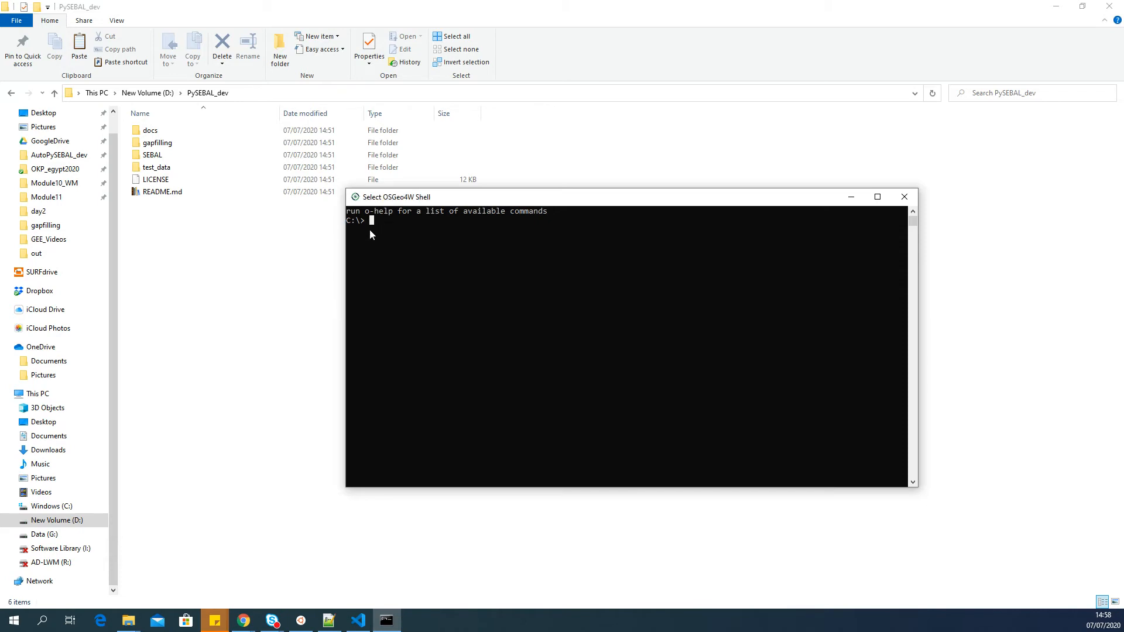
Open the SEBAL folder in File Explorer.
left_click(150, 130)
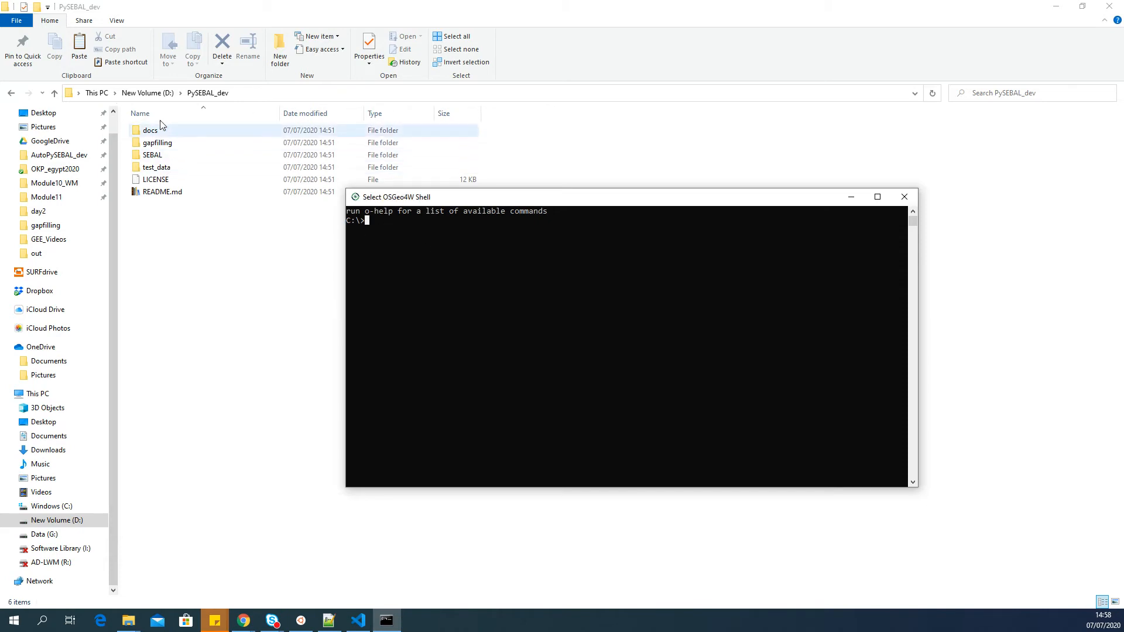
left_click(151, 154)
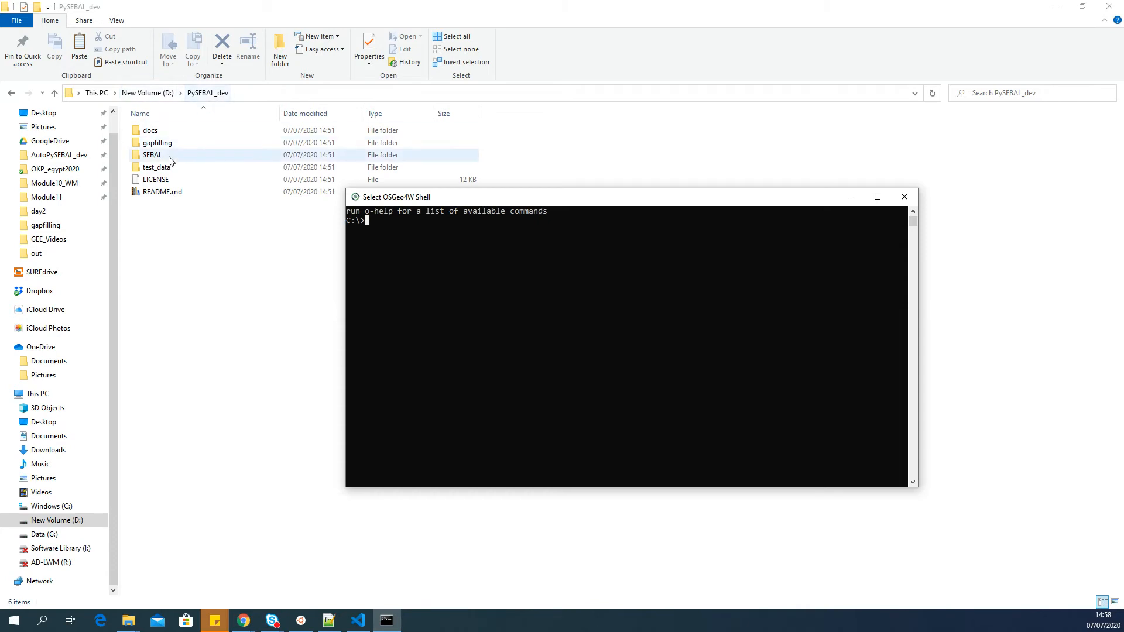
double_click(151, 154)
type("D")
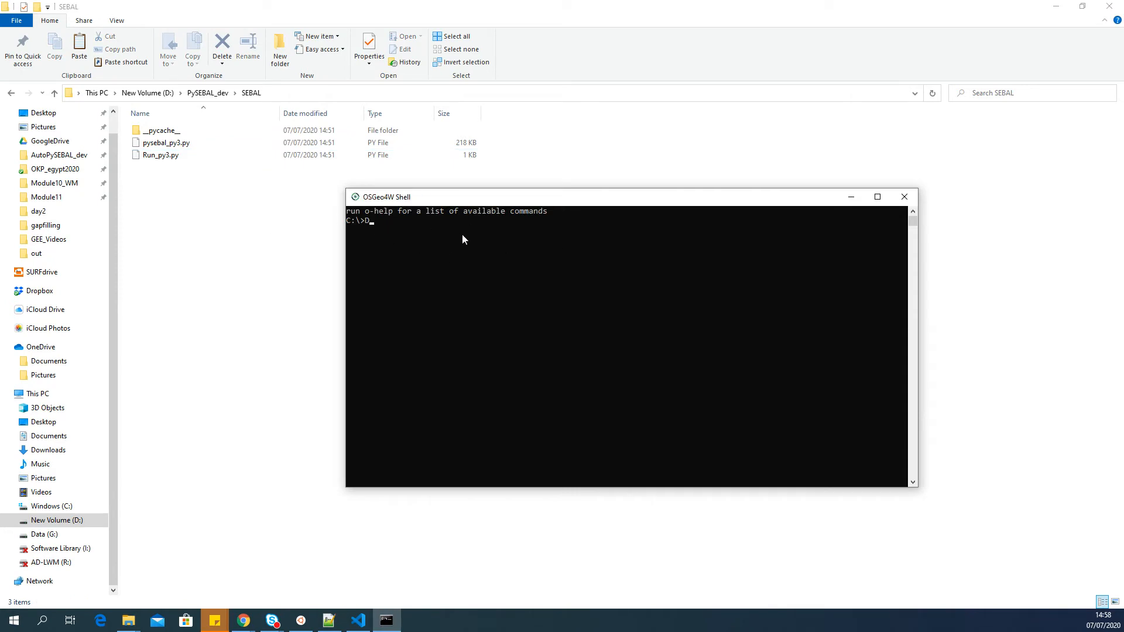
In the shell, switch to D: and change directory into PySEBAL_dev\SEBAL.
type(":")
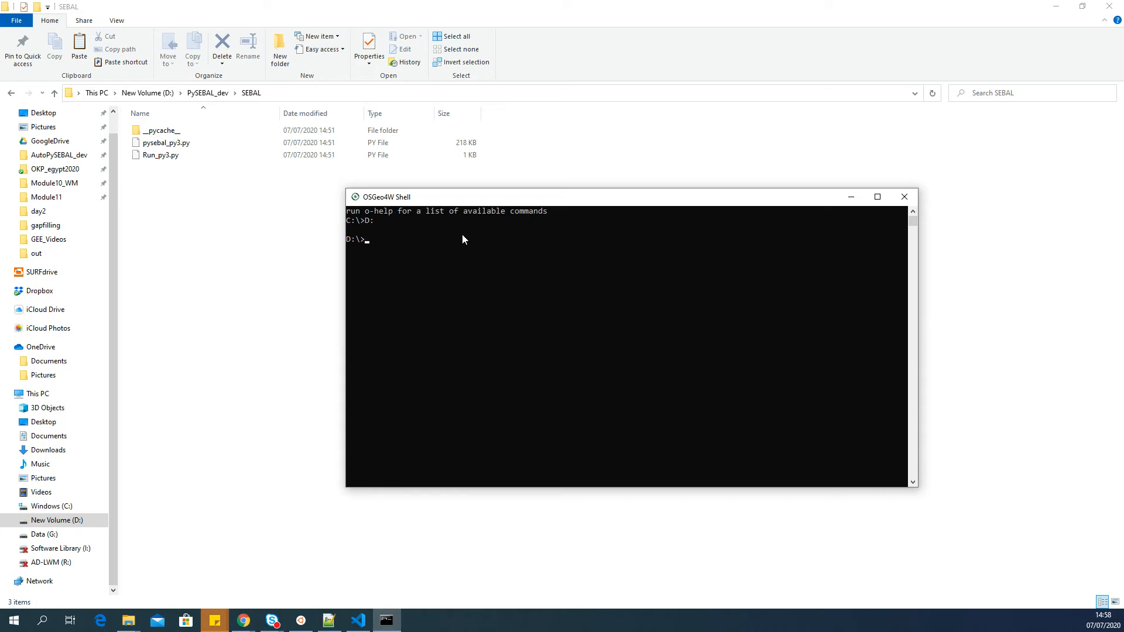
mouse_move(354, 245)
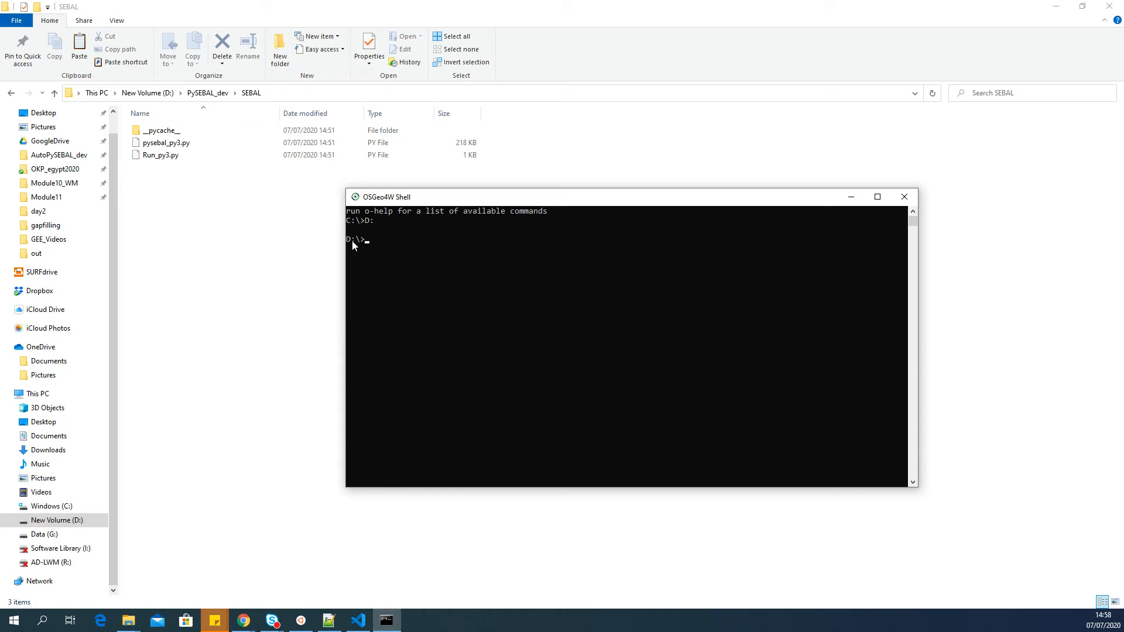
mouse_move(385, 240)
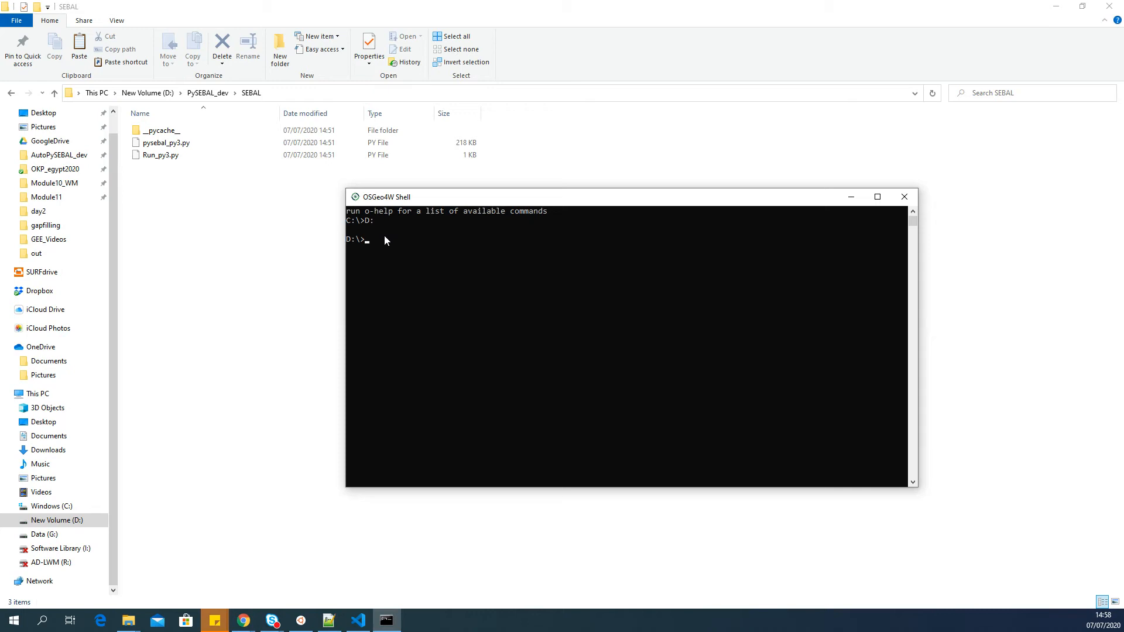
type("cd")
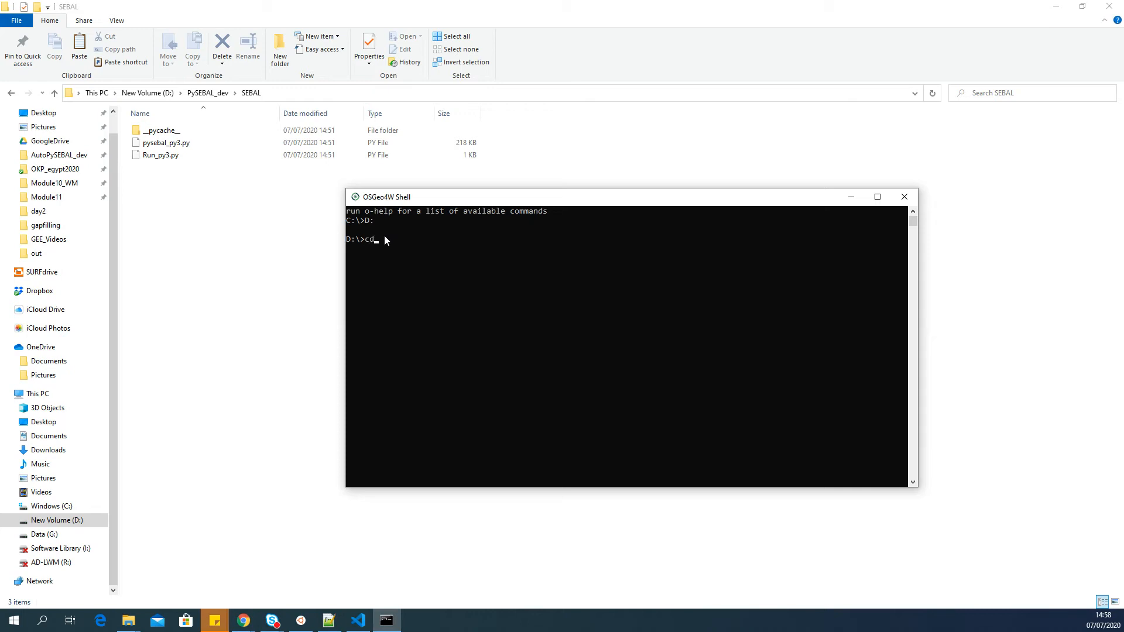
type("P")
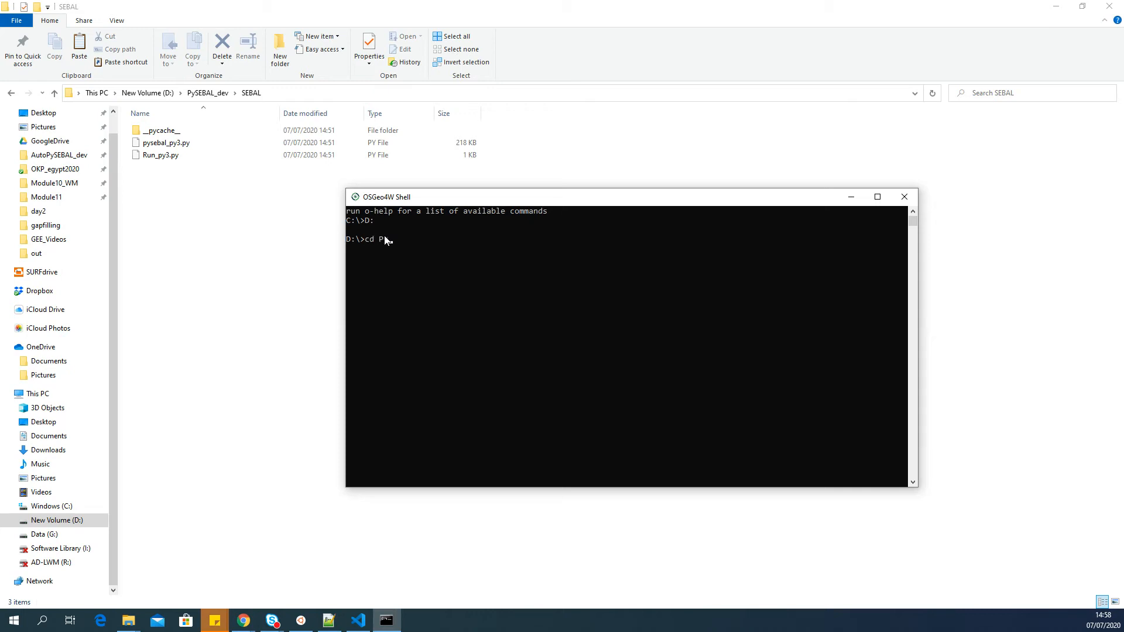
type("ySEBAL_dev")
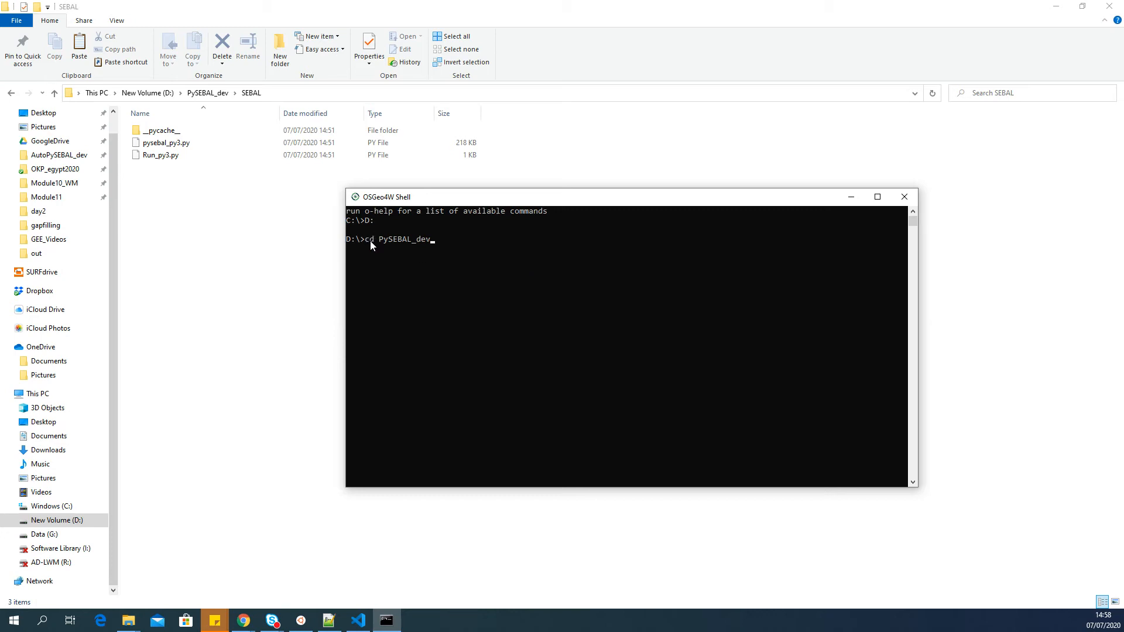
mouse_move(380, 244)
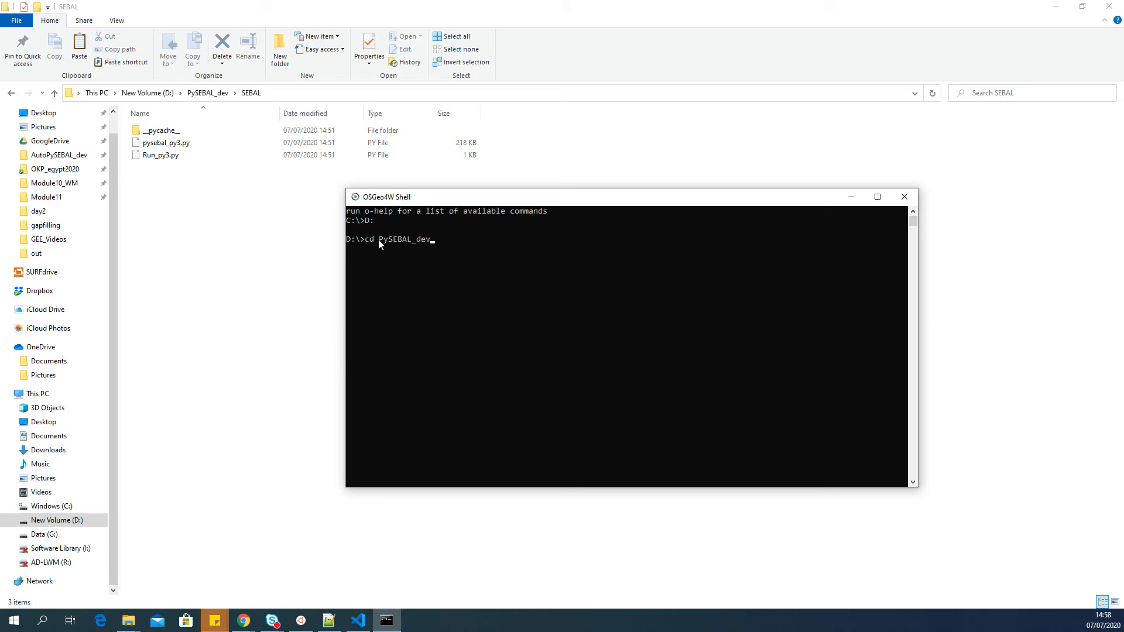
mouse_move(473, 237)
type("cd S")
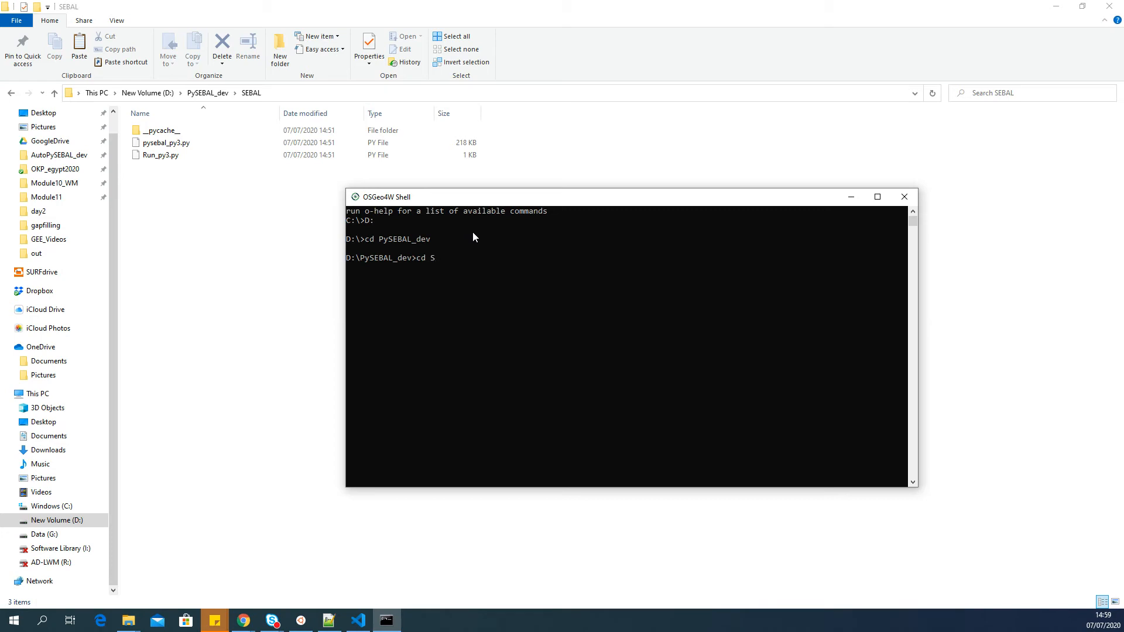
type("EBAL")
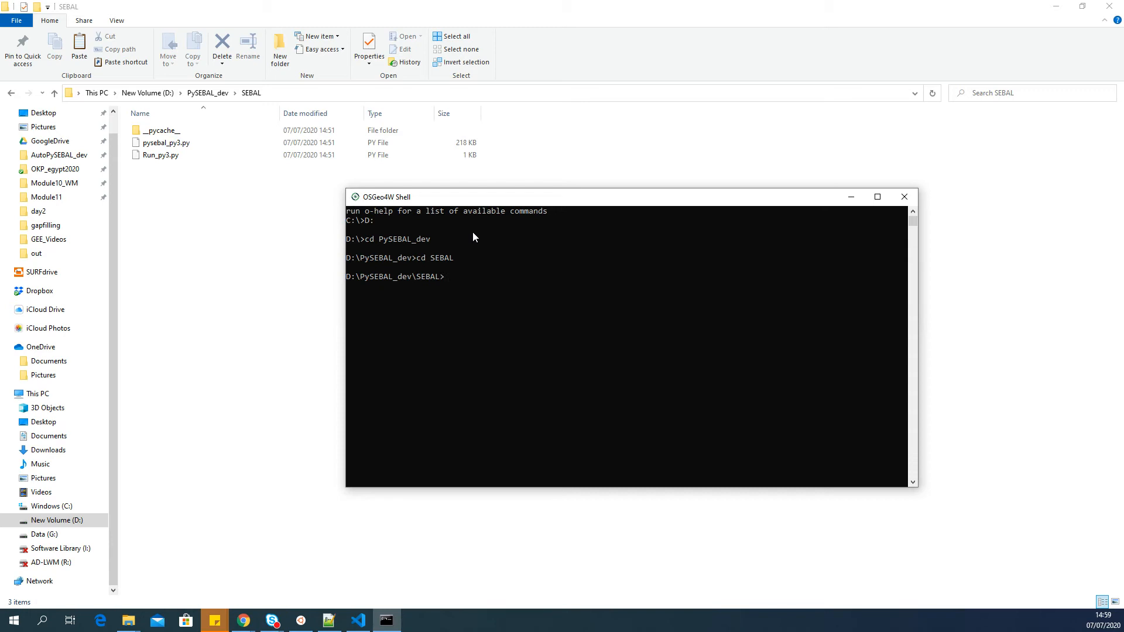
mouse_move(422, 285)
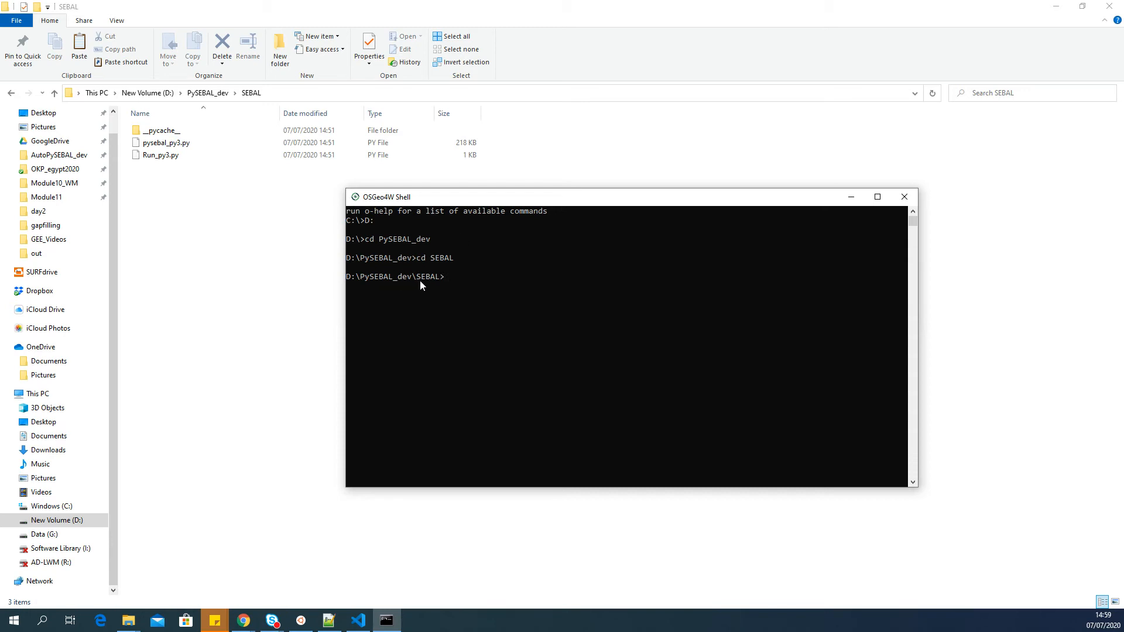
mouse_move(462, 288)
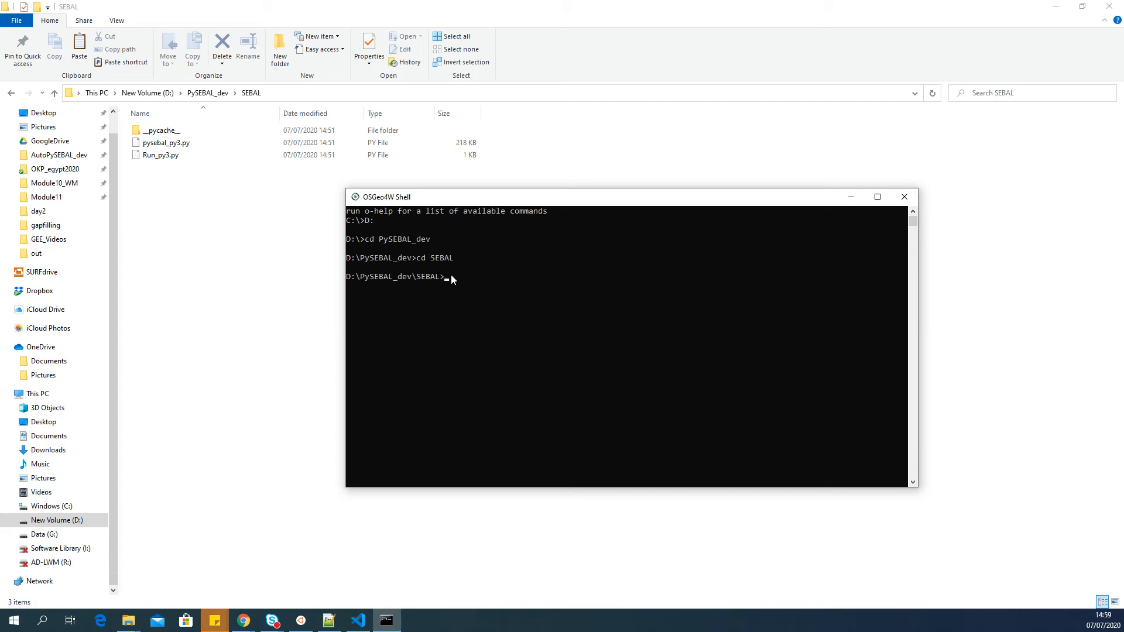
type("l")
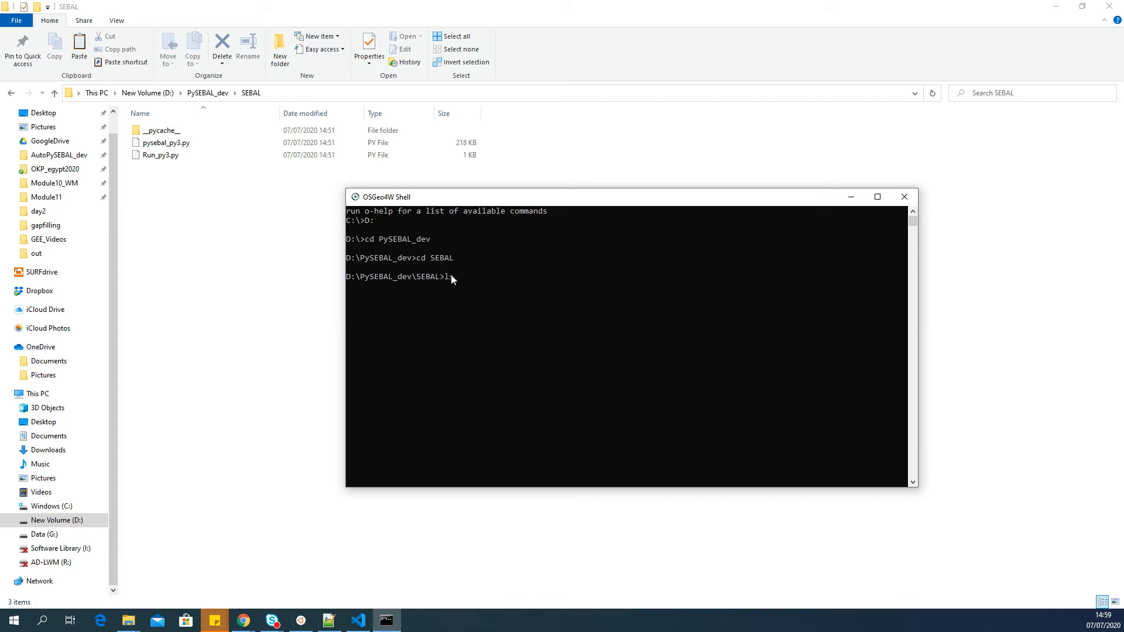
type("ls")
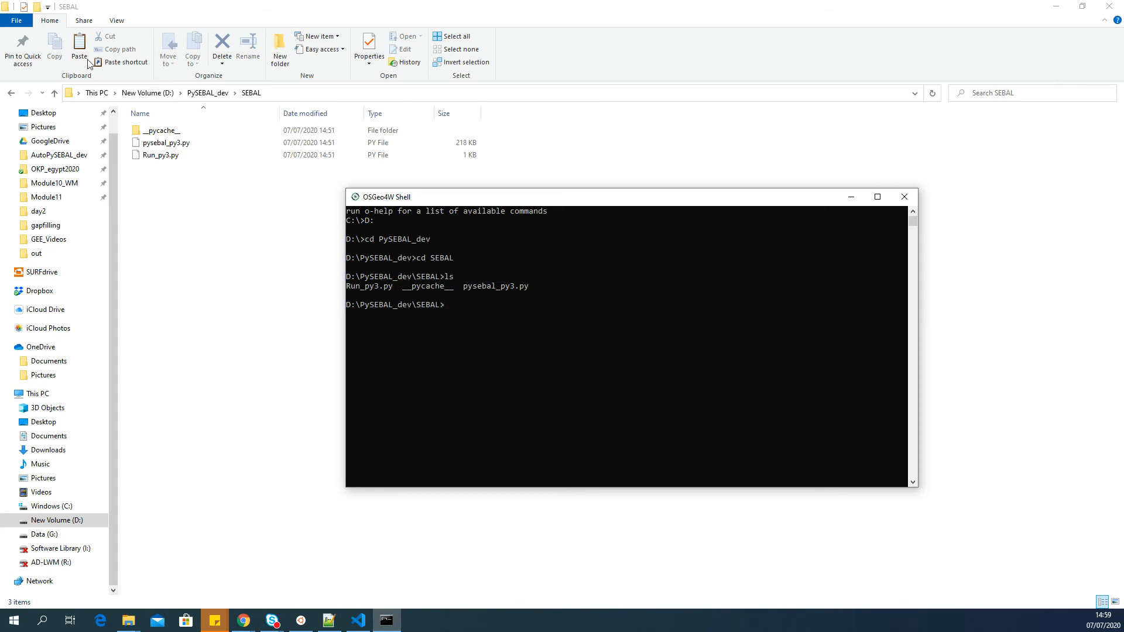
mouse_move(467, 286)
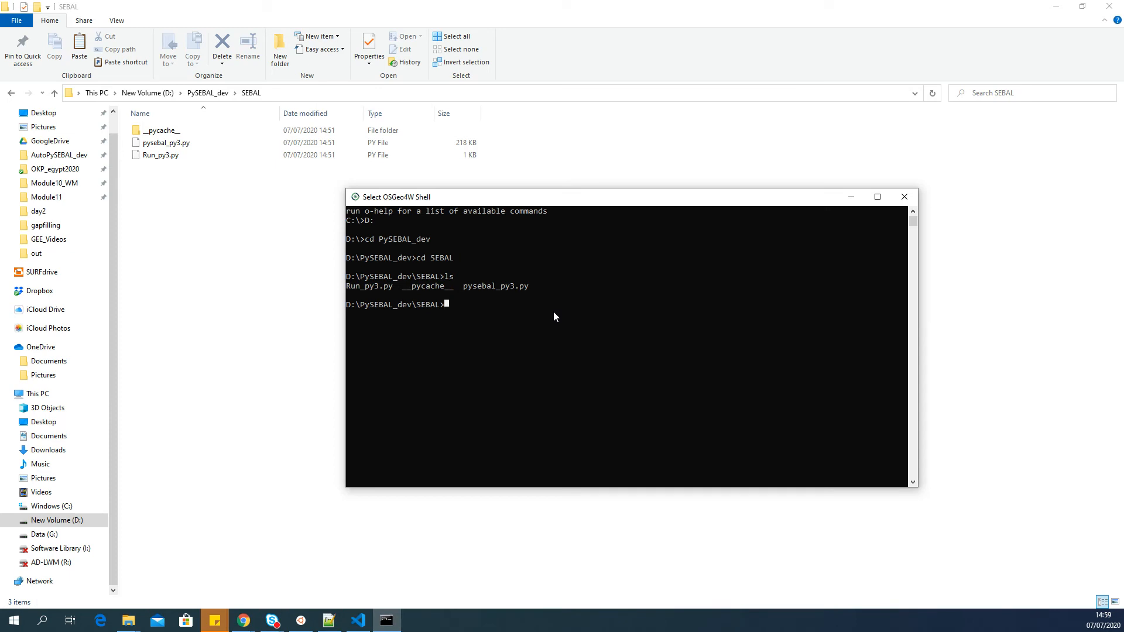
mouse_move(407, 206)
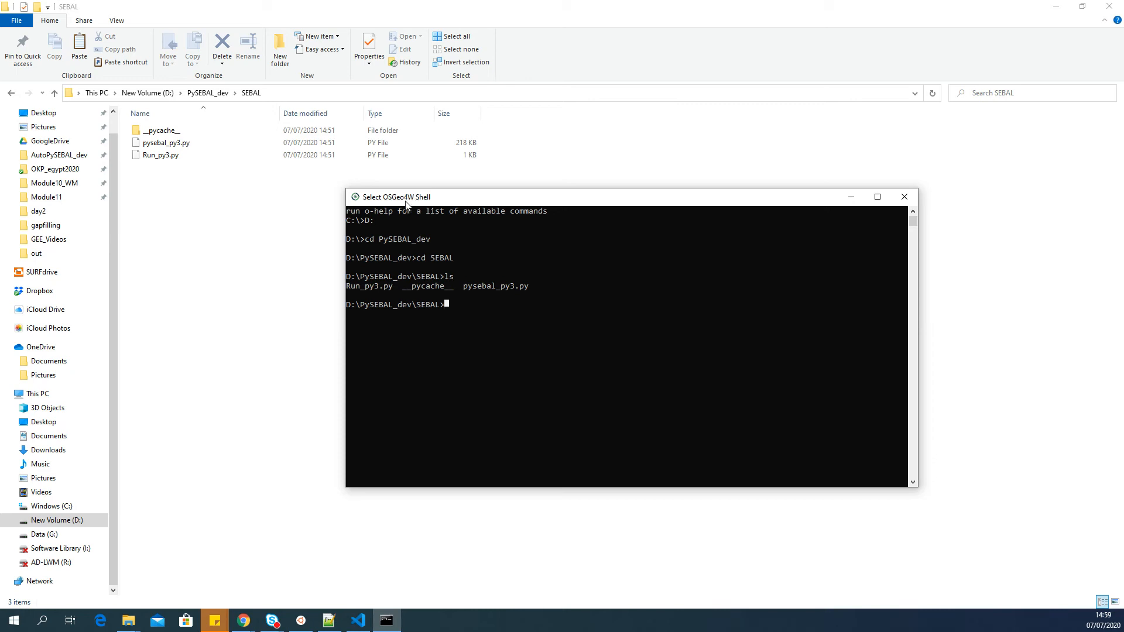
mouse_move(422, 202)
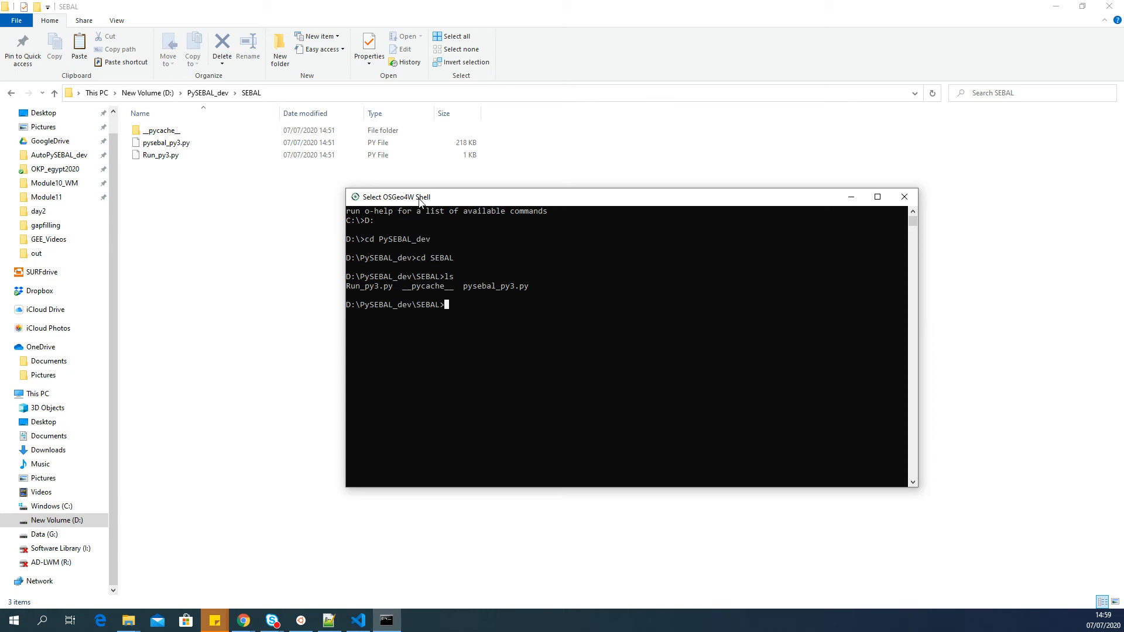
mouse_move(465, 290)
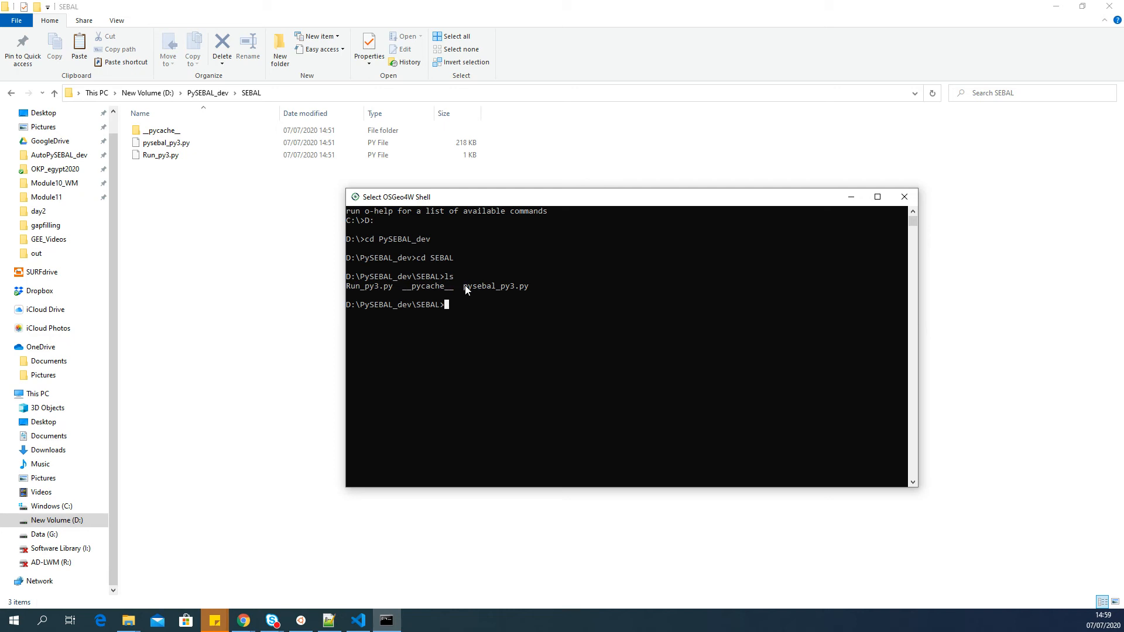
Run py3_env to set up the Python 3.7 environment variables and PATH.
type("py3")
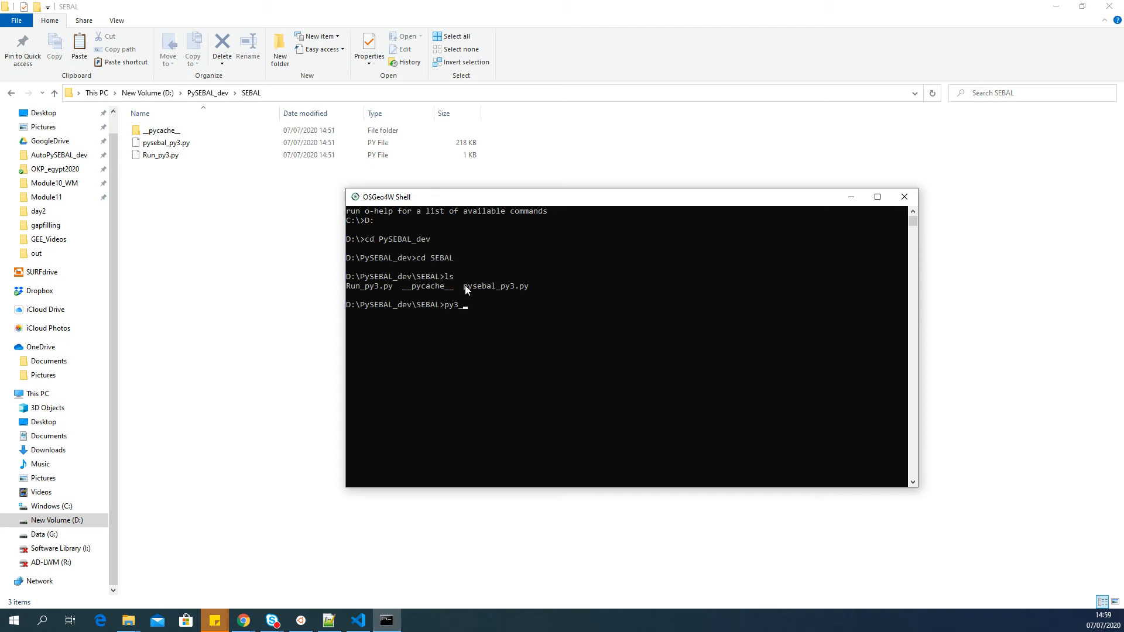
type("e")
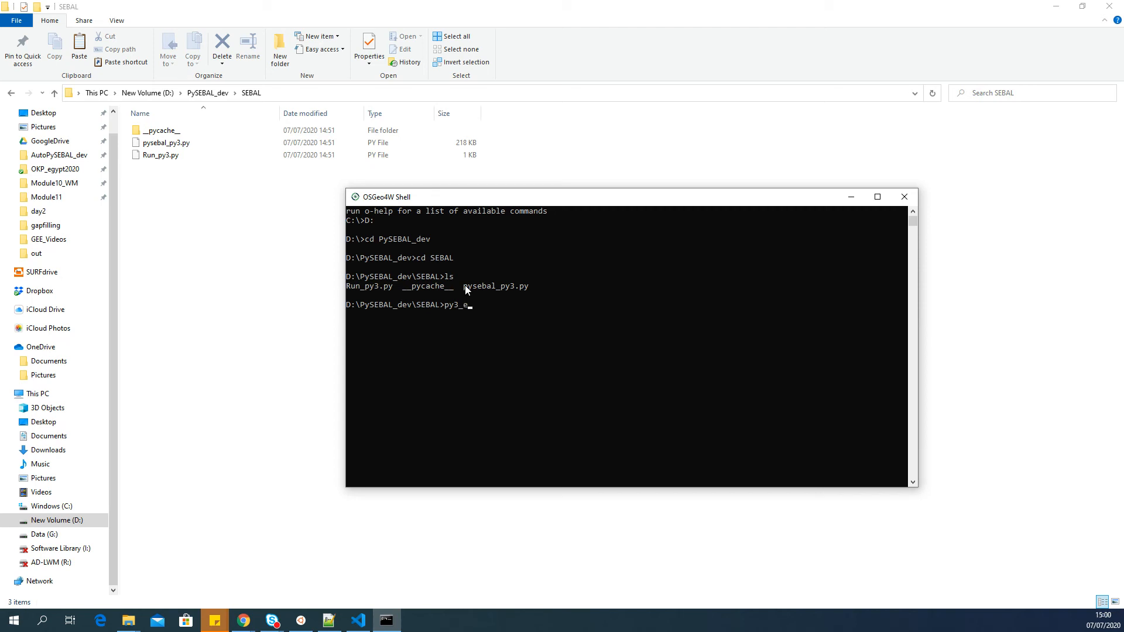
type("nv")
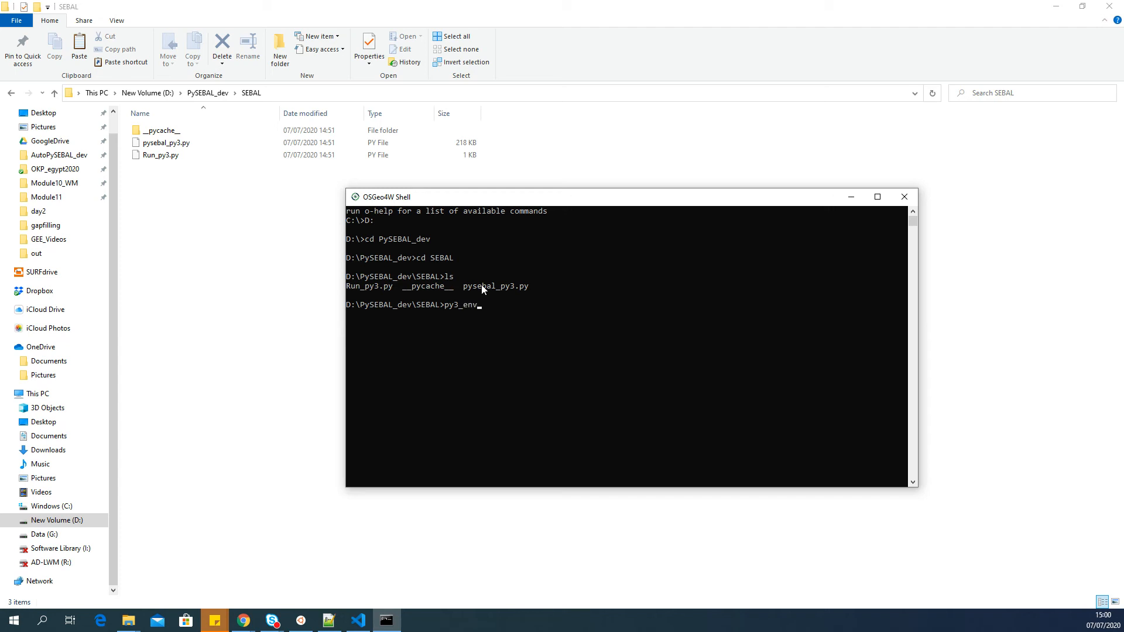
key("enter")
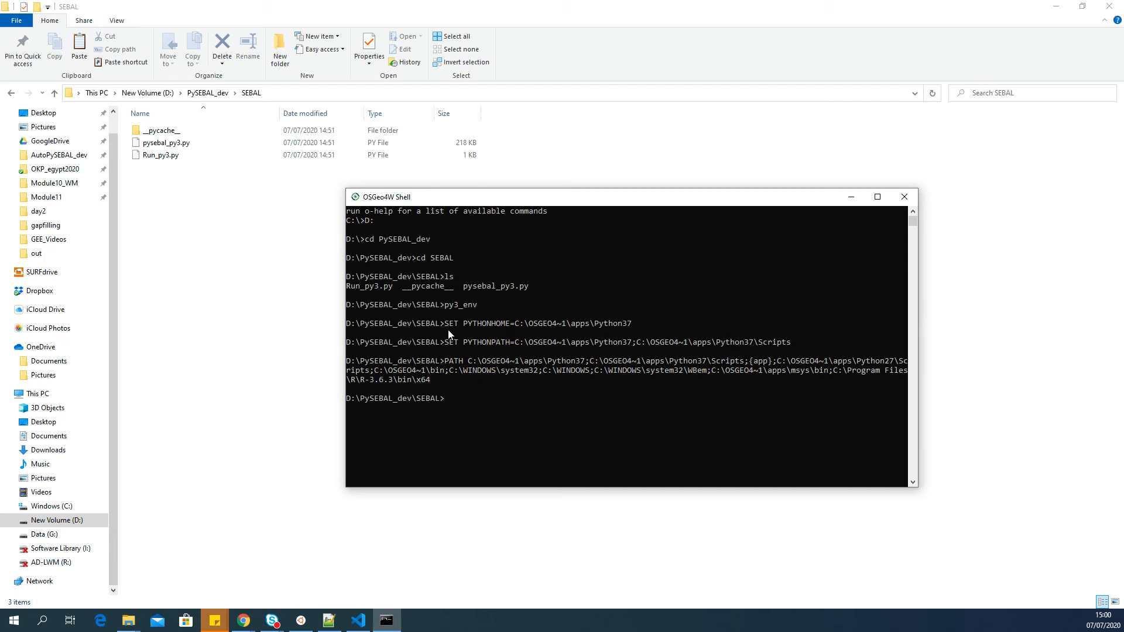
mouse_move(484, 358)
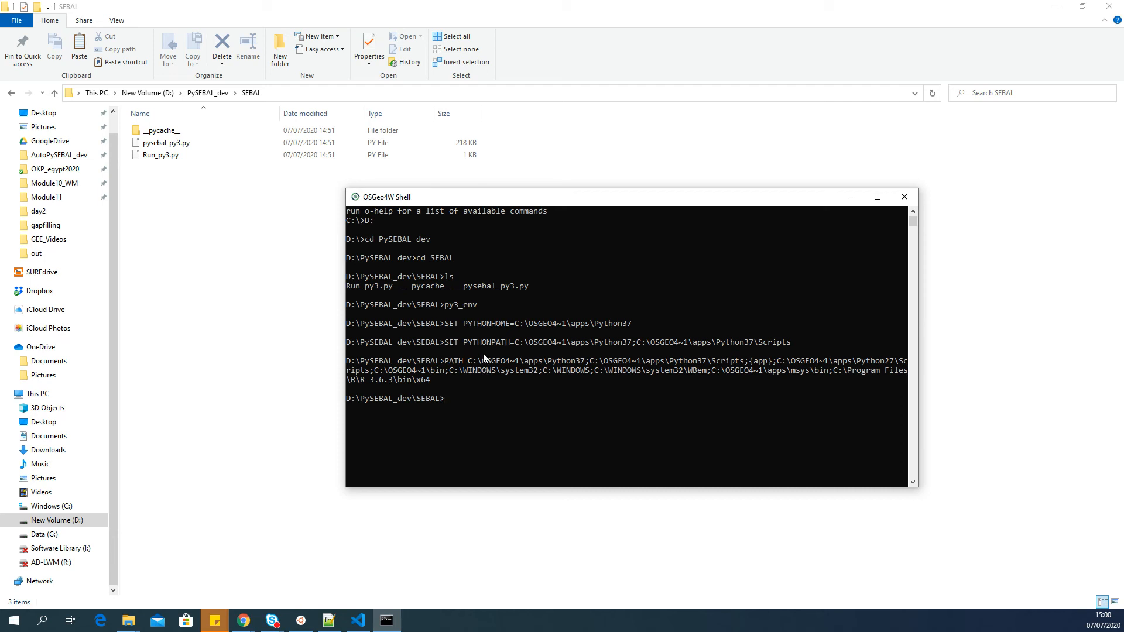
Enter the command python Run_py3.py at the shell prompt.
type("py")
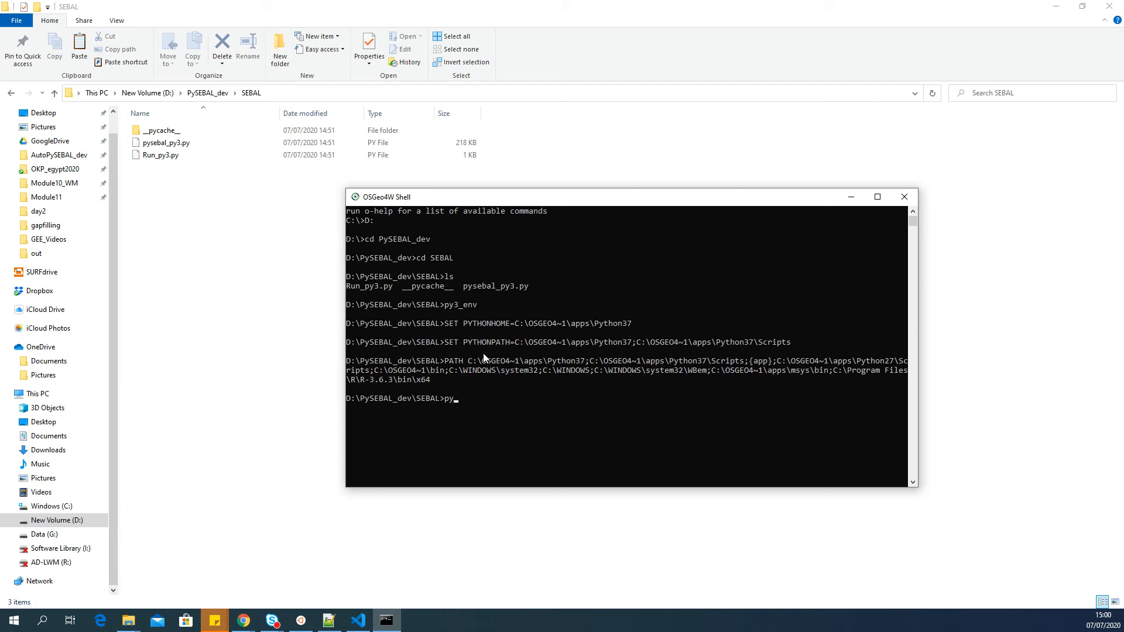
type("thon")
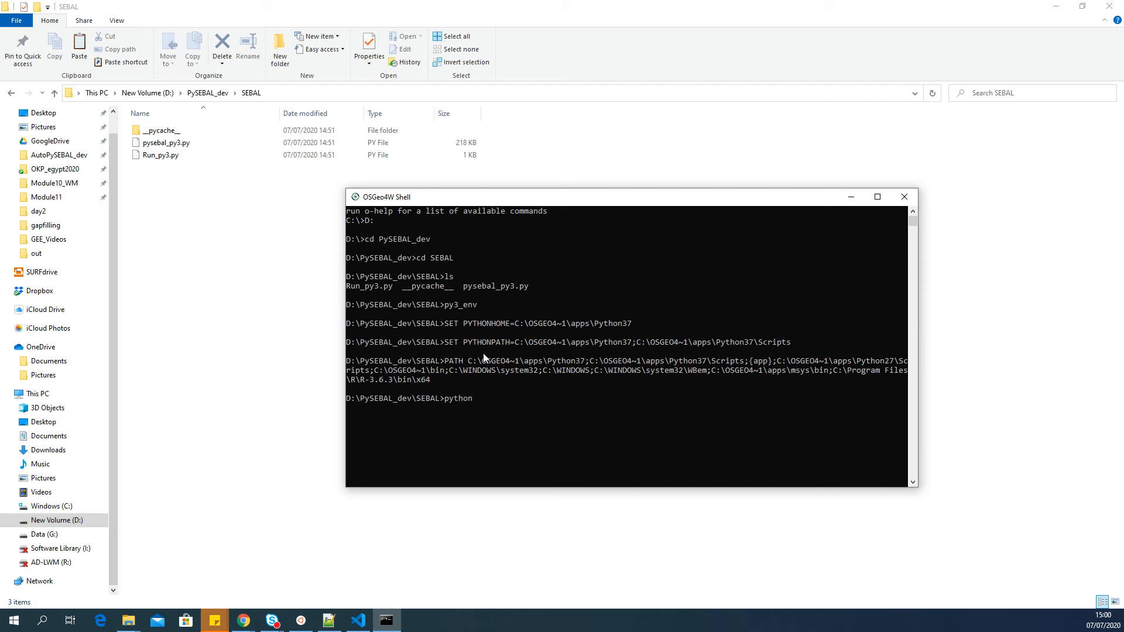
left_click(161, 154)
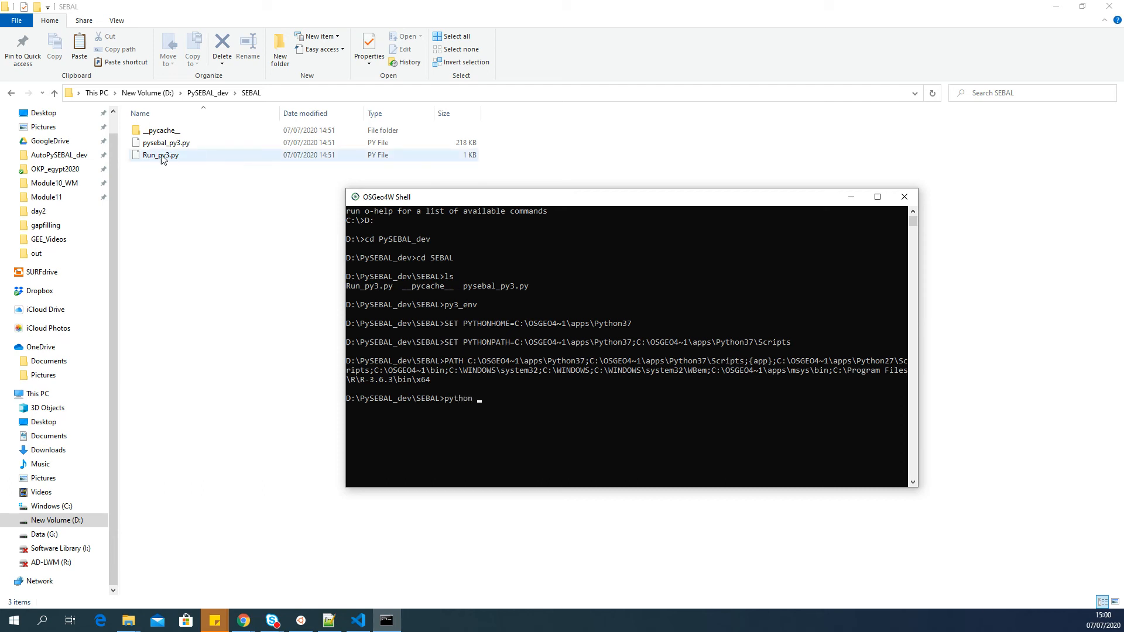
left_click(194, 173)
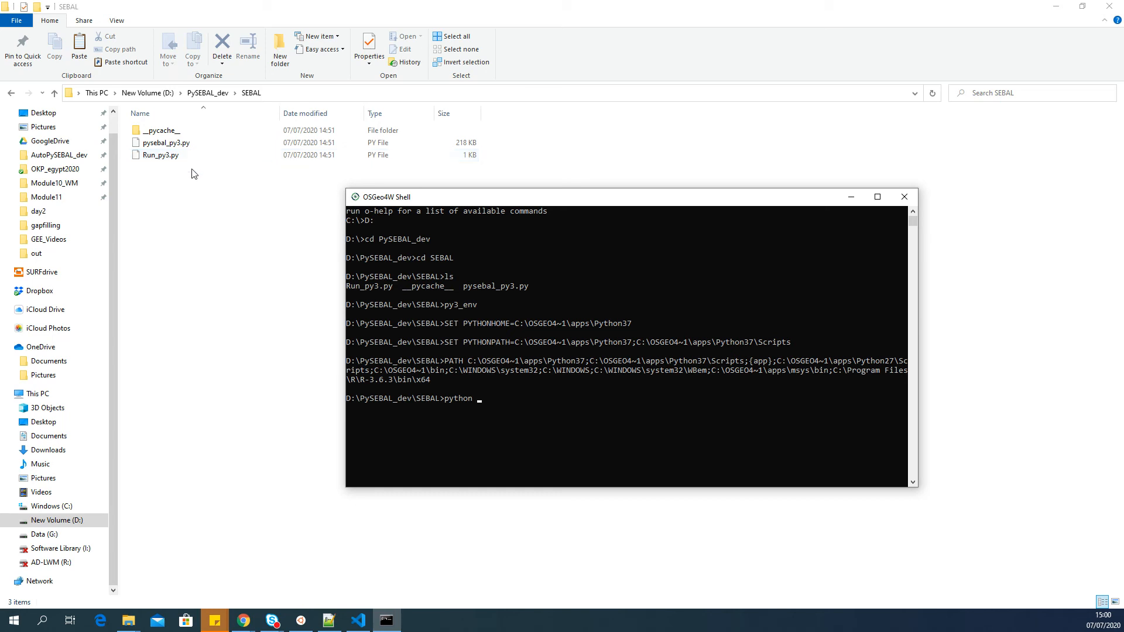
mouse_move(533, 416)
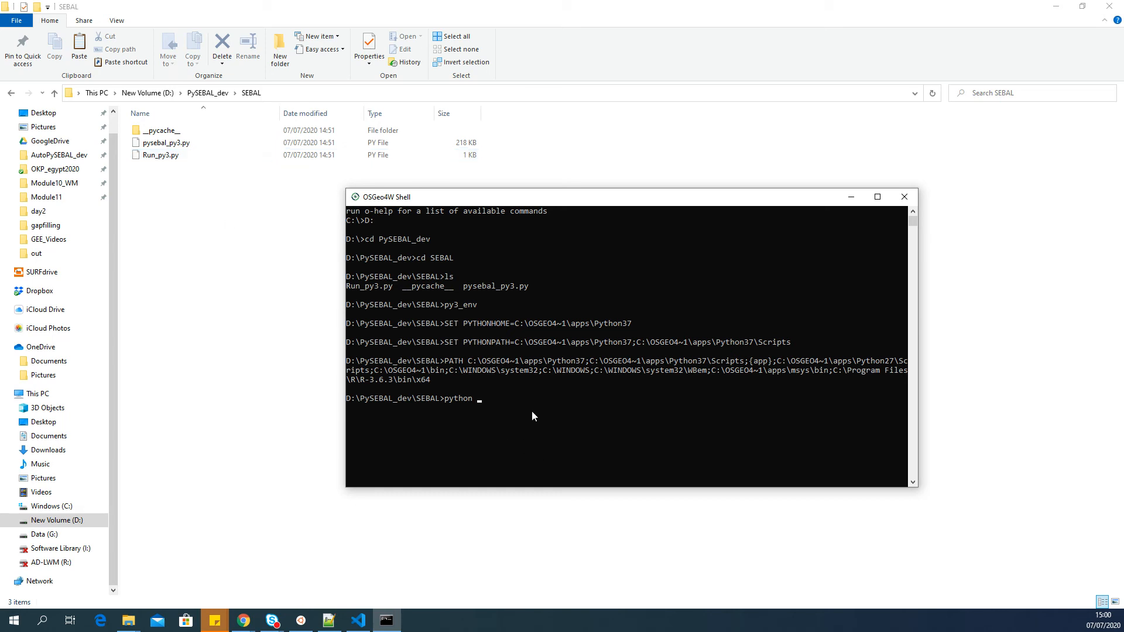
type("Run_py3.py")
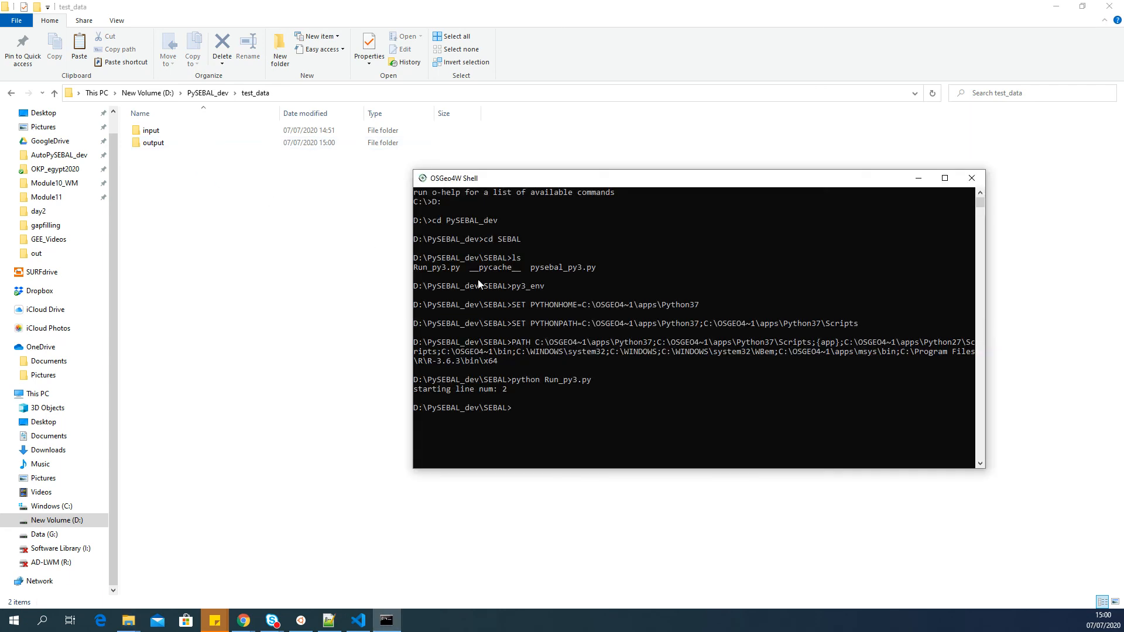
mouse_move(462, 414)
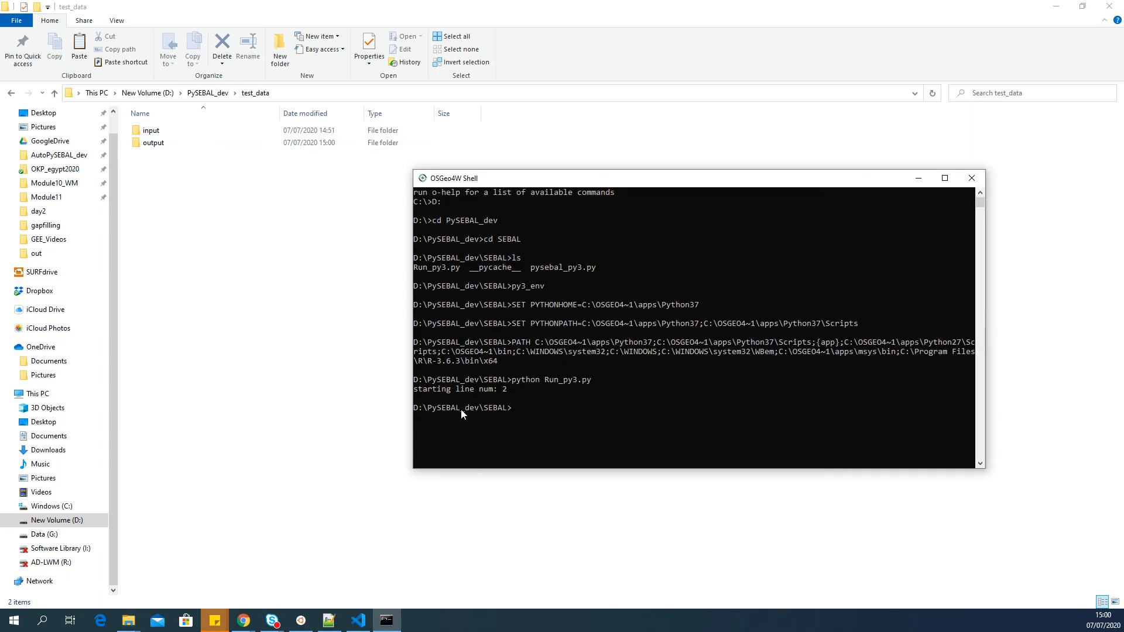
mouse_move(471, 422)
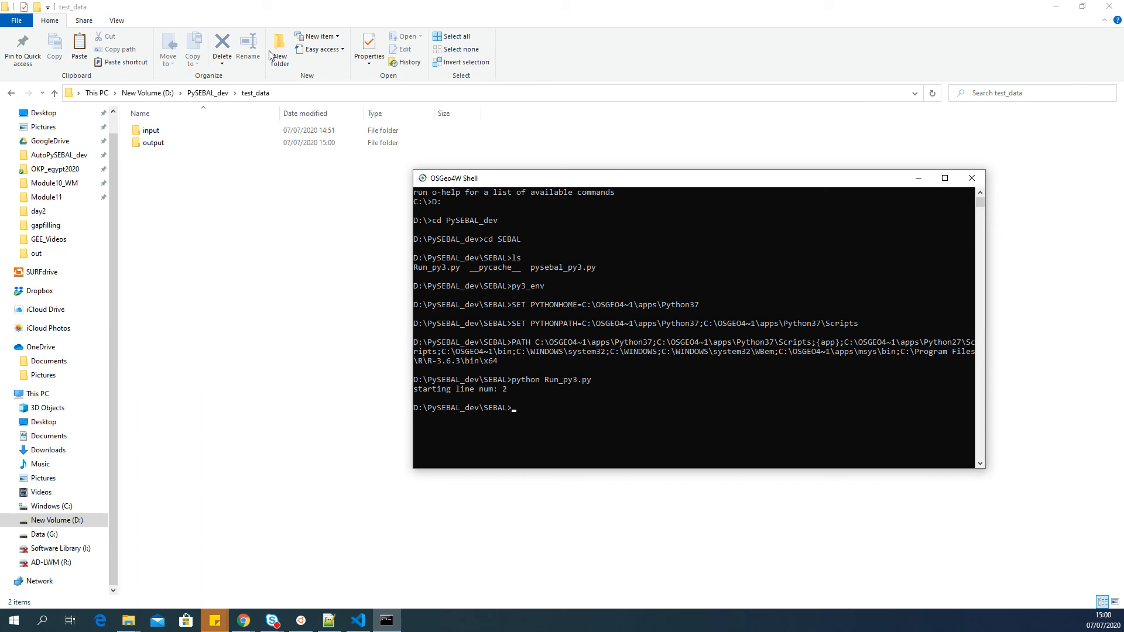
mouse_move(233, 169)
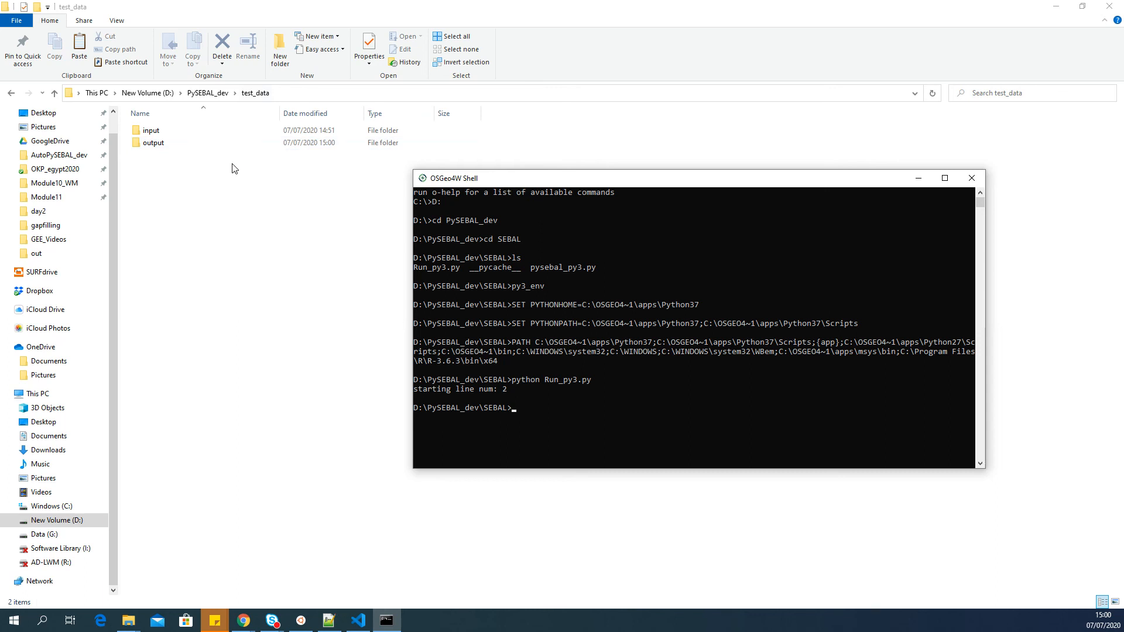
mouse_move(530, 376)
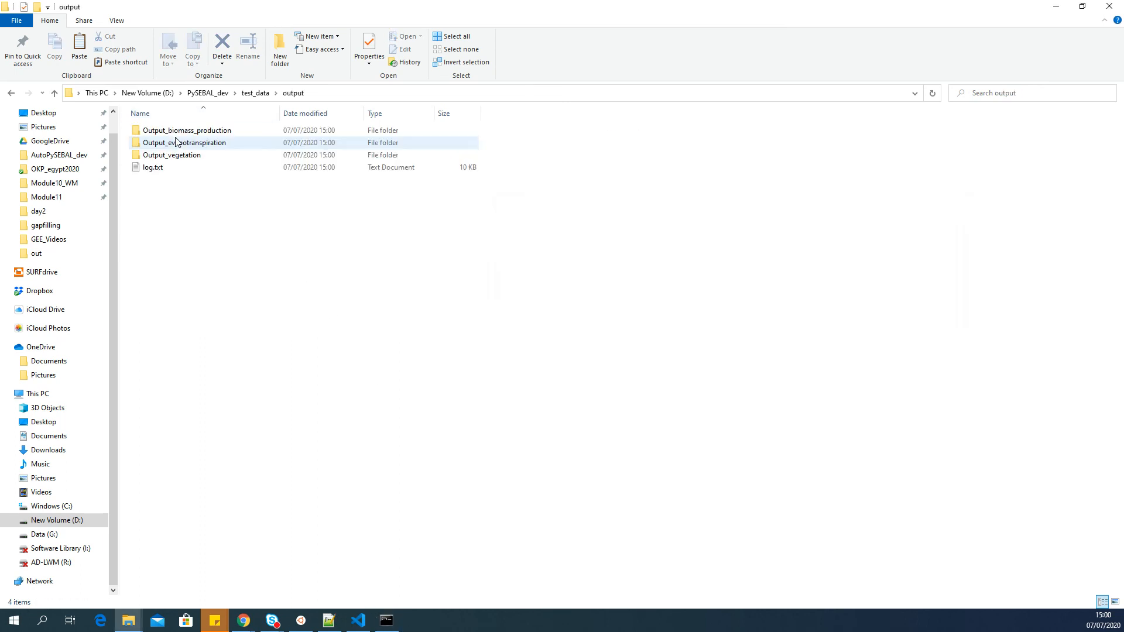
Inspect the Output_evapotranspiration and Output_vegetation folders, then bring the OSGeo4W Shell forward.
left_click(172, 154)
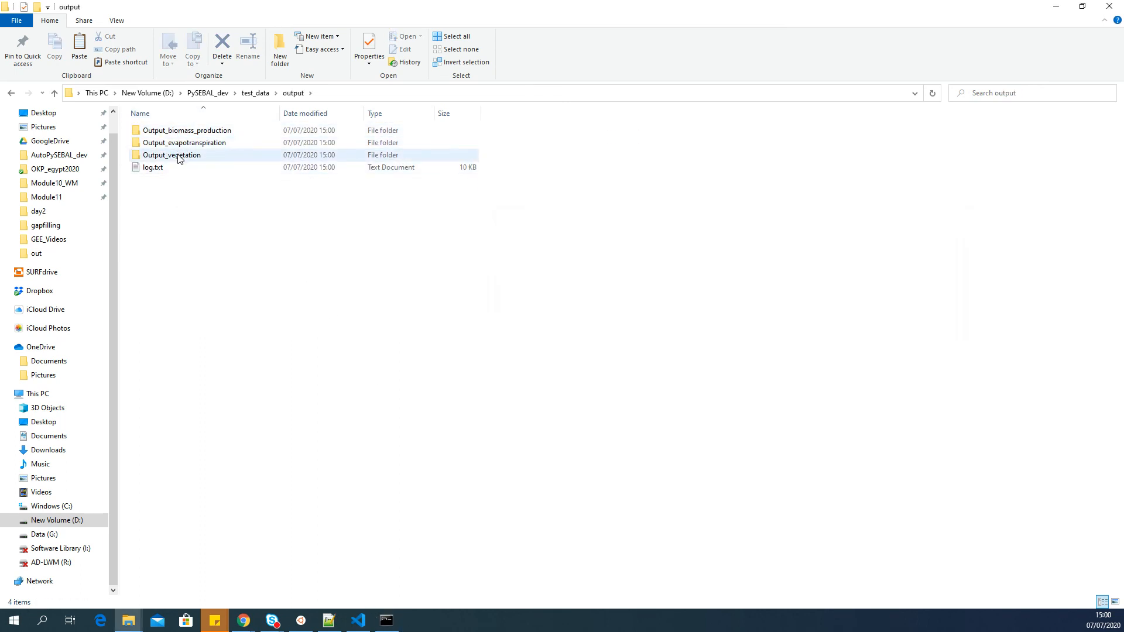
left_click(172, 154)
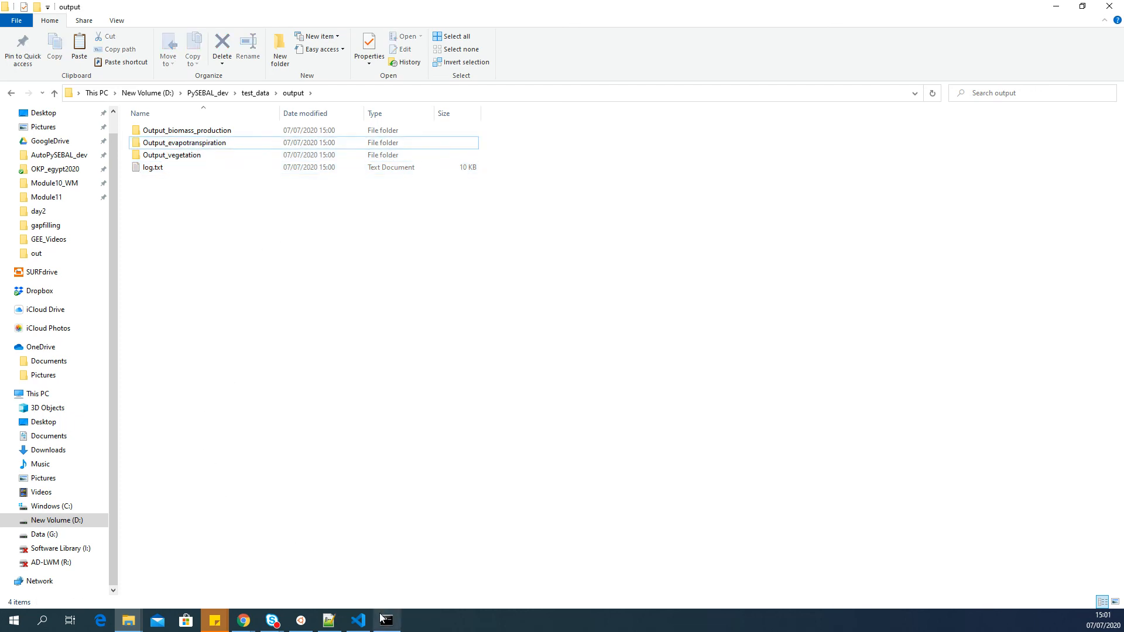
left_click(385, 619)
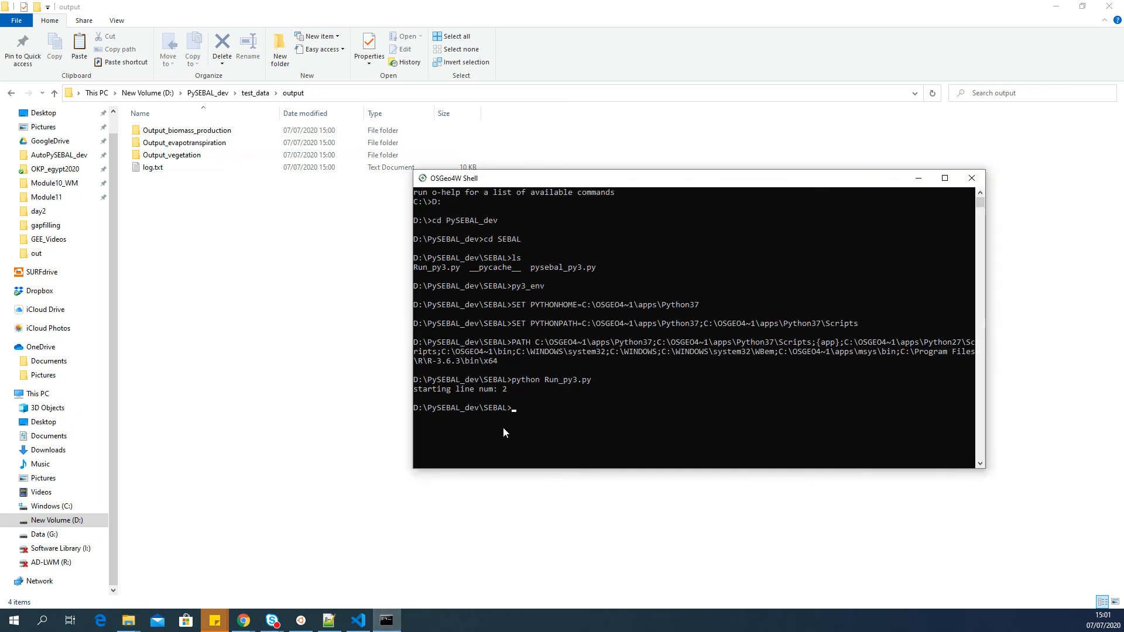
mouse_move(677, 398)
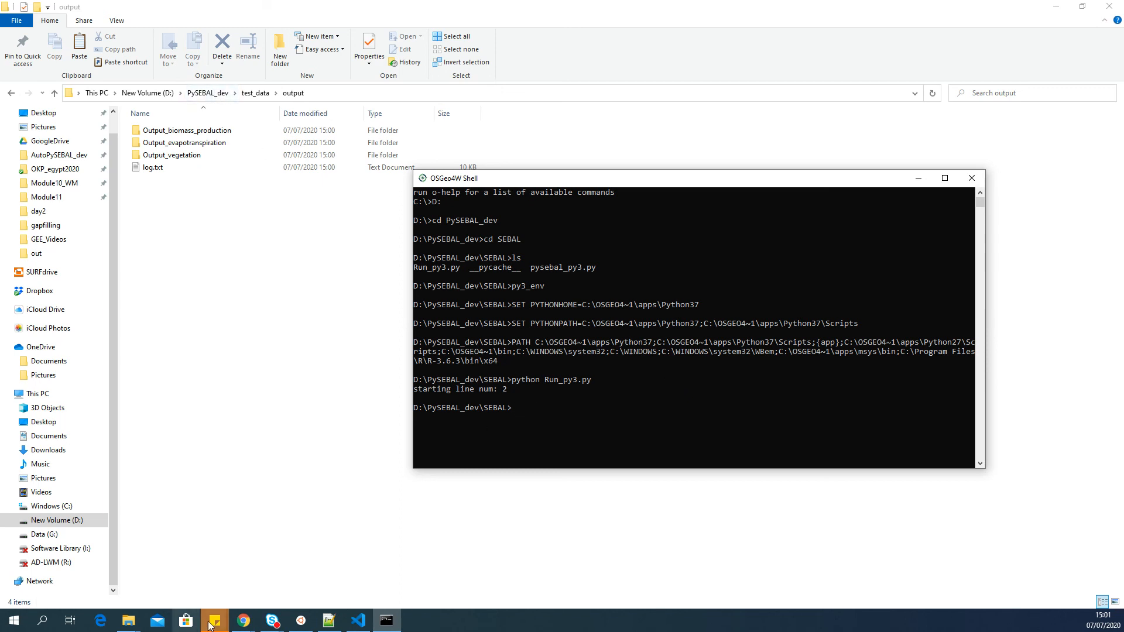
Bring Chrome forward and switch to the PySEBAL Read the Docs tab.
left_click(243, 620)
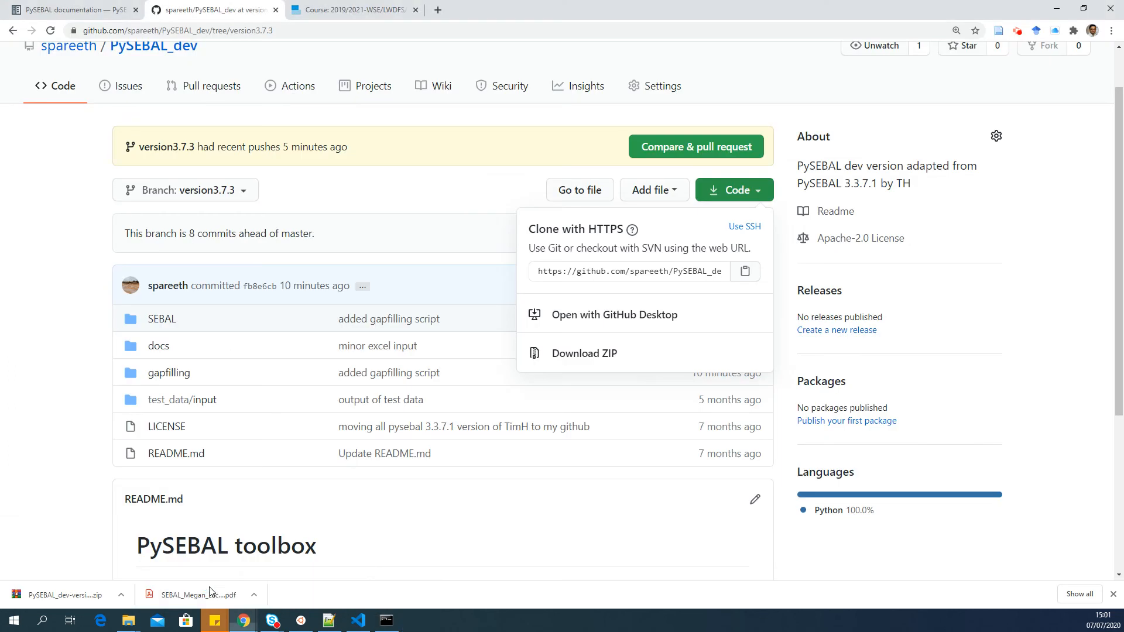
left_click(68, 9)
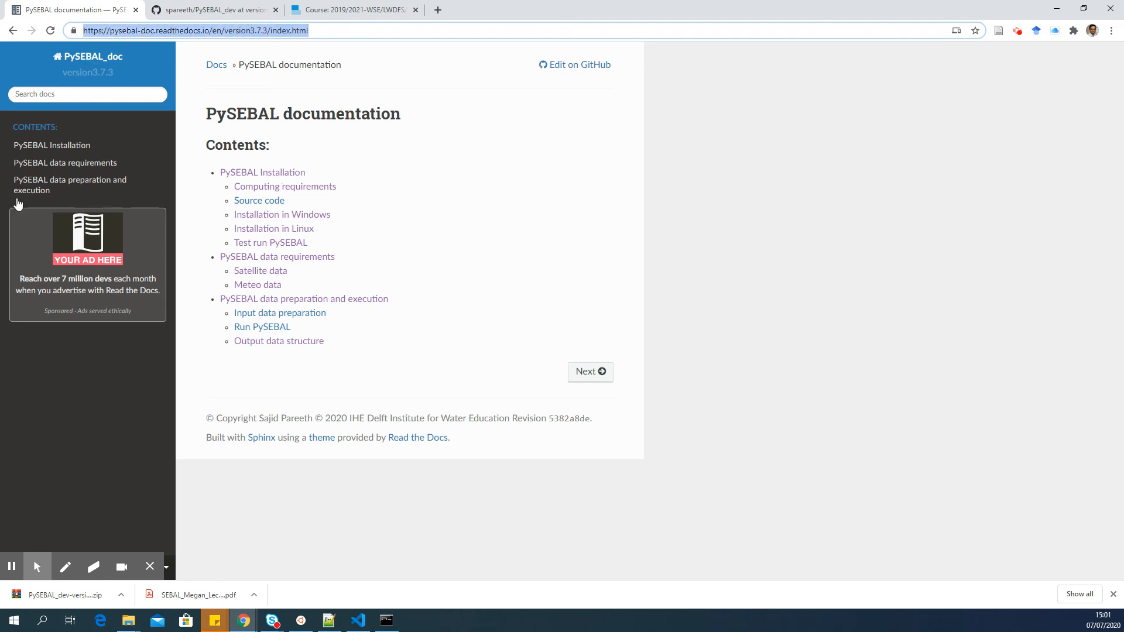
mouse_move(51, 145)
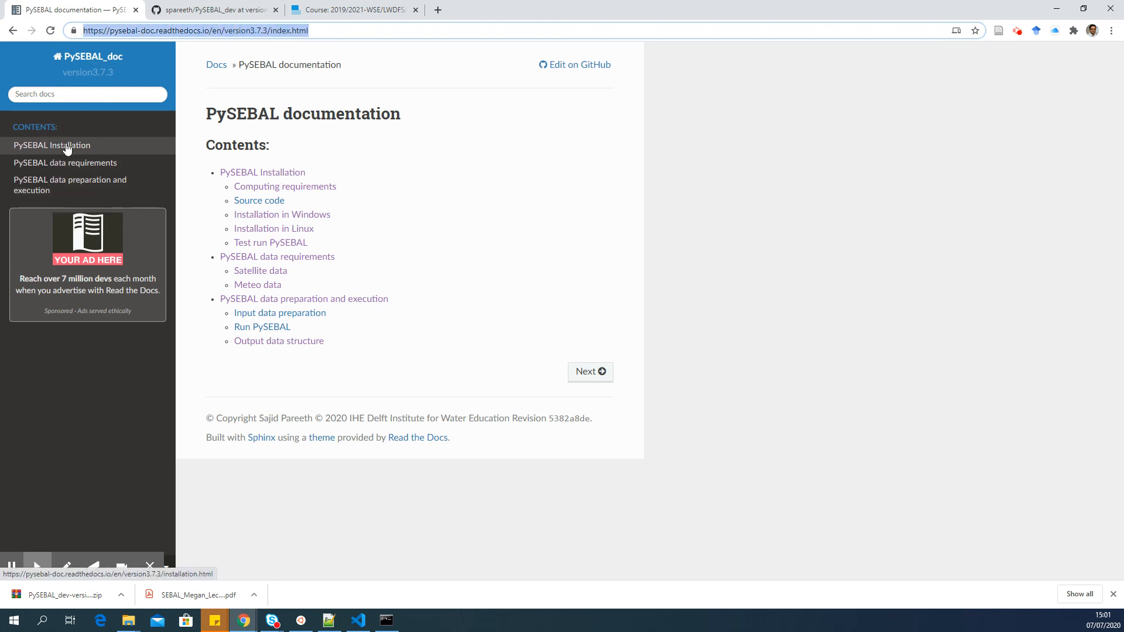
mouse_move(82, 166)
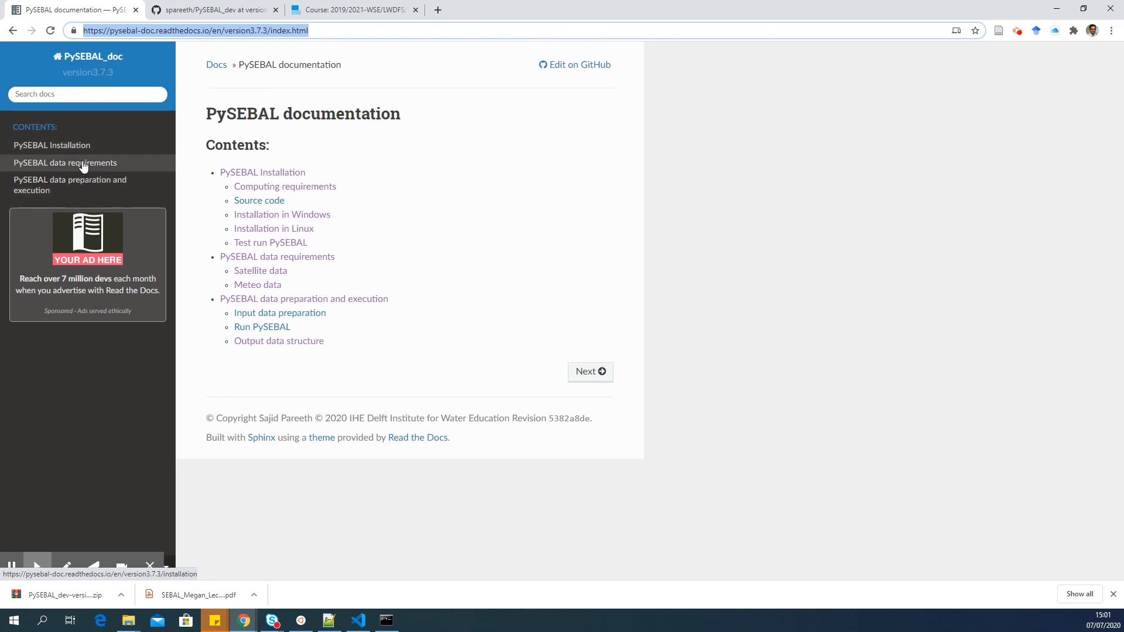